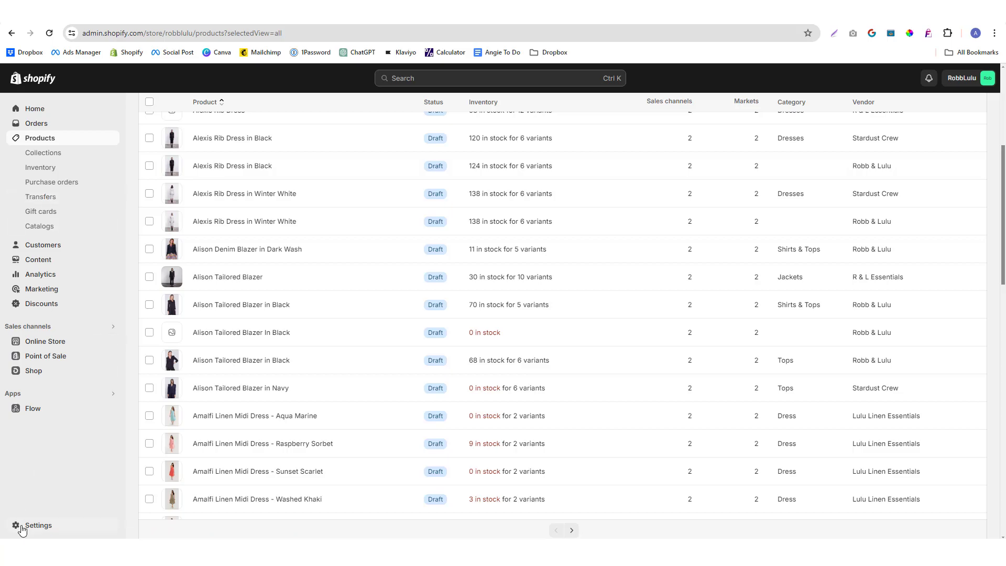
mouse_move(22, 528)
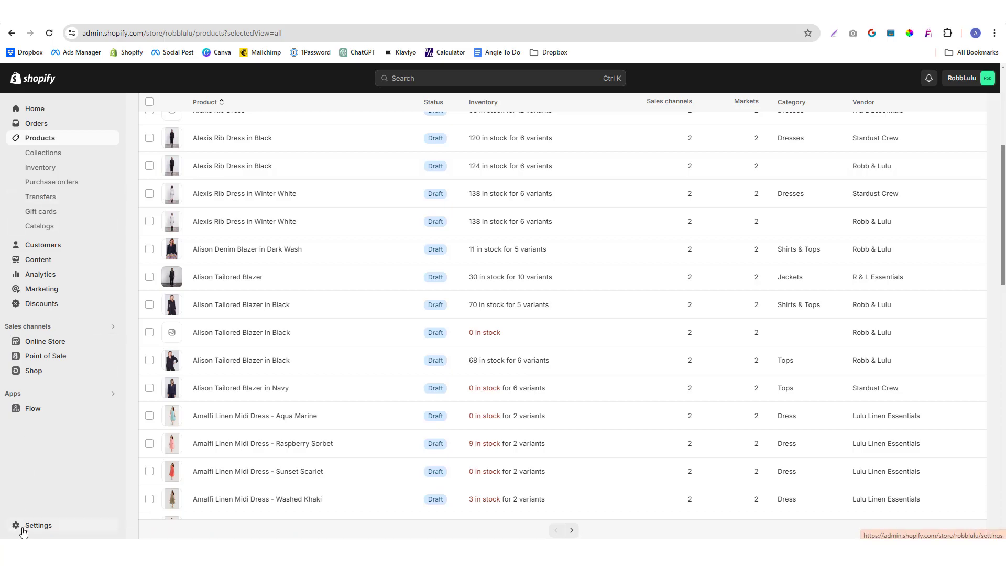
Open the store Settings from the admin sidebar to reach Domains.
left_click(33, 525)
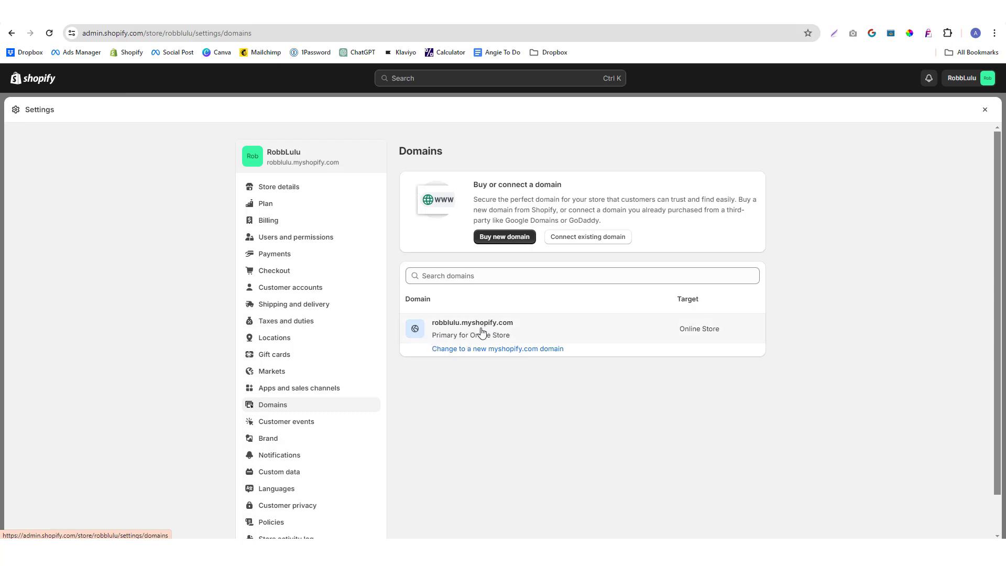
mouse_move(471, 328)
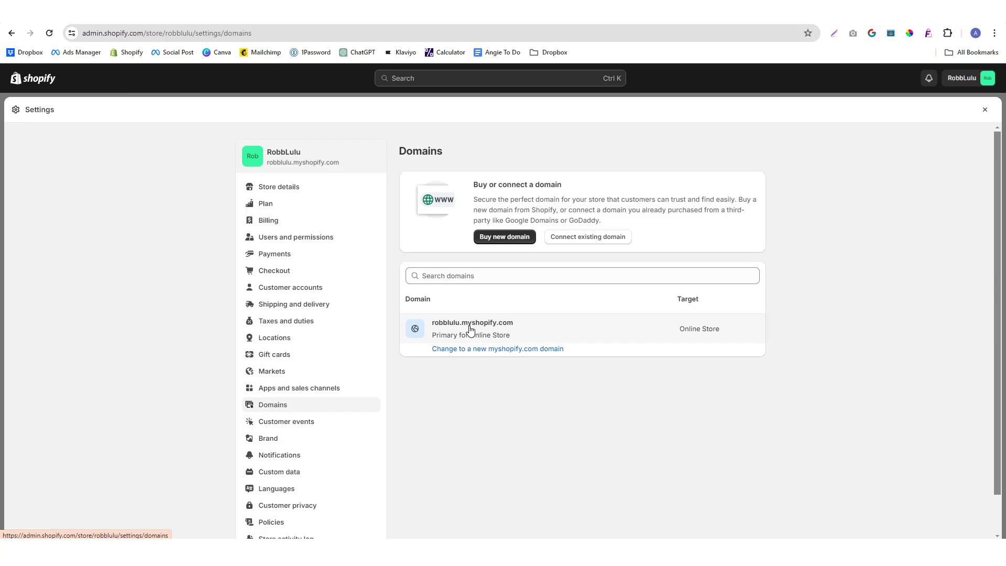
mouse_move(451, 173)
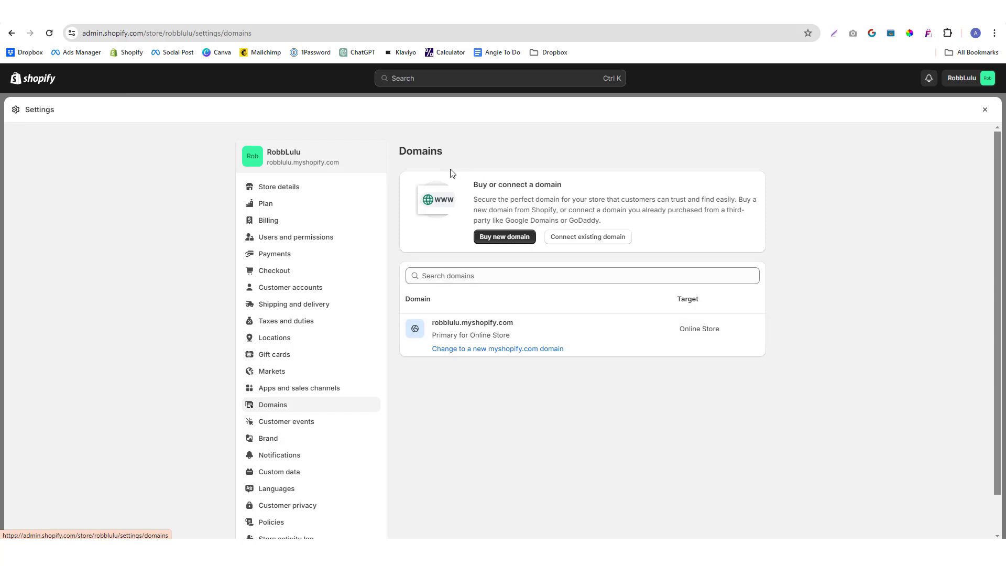
mouse_move(525, 201)
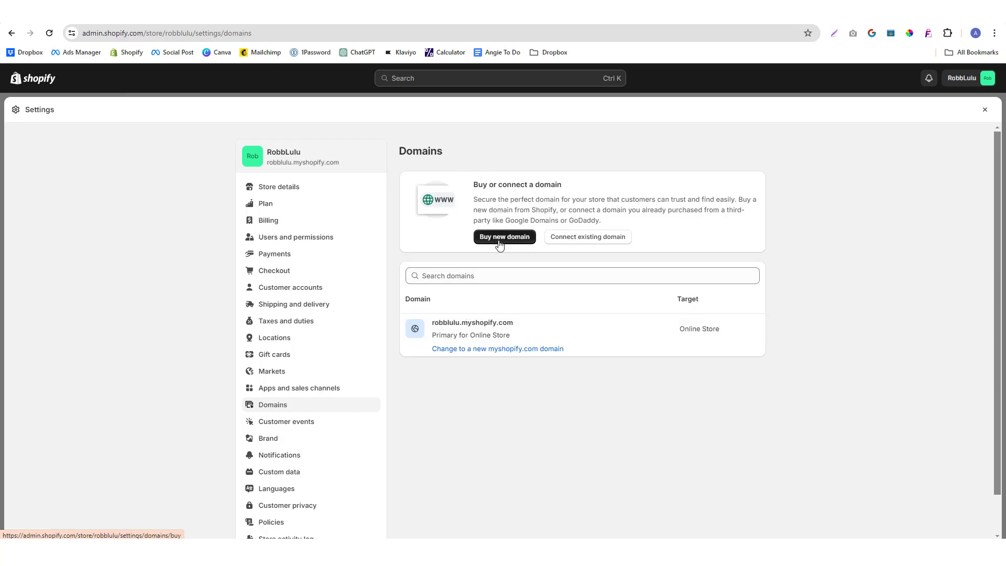
mouse_move(533, 226)
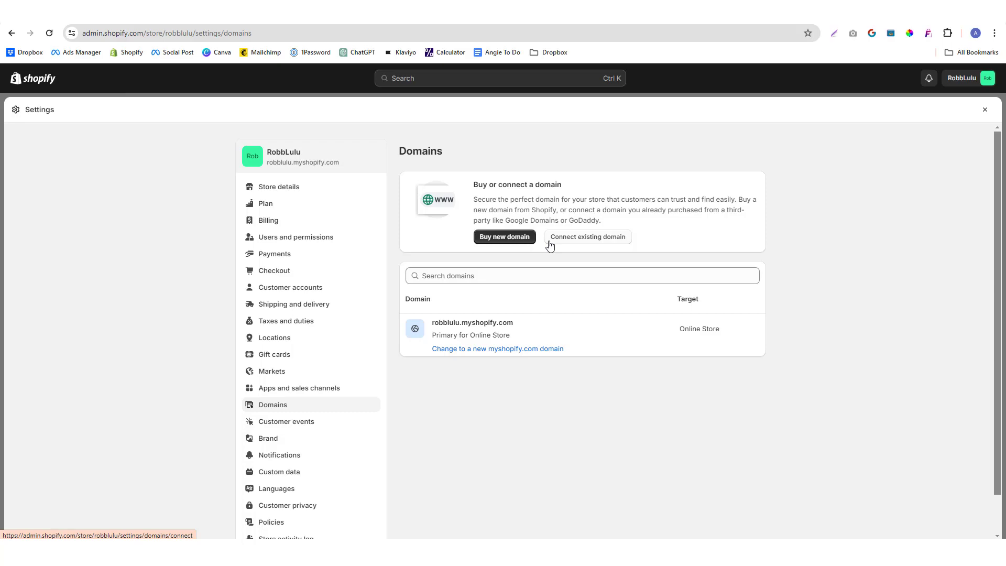
mouse_move(572, 249)
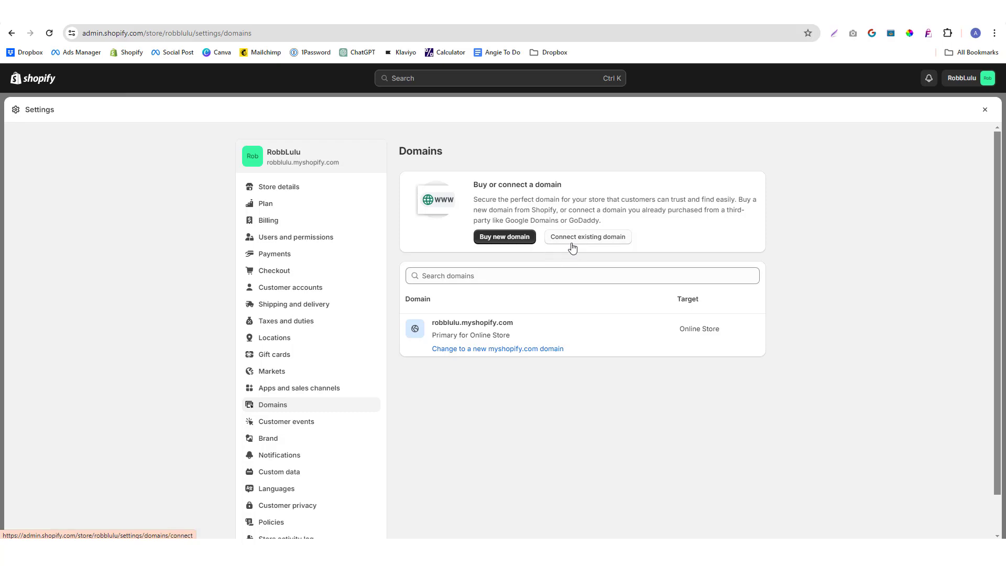
mouse_move(555, 247)
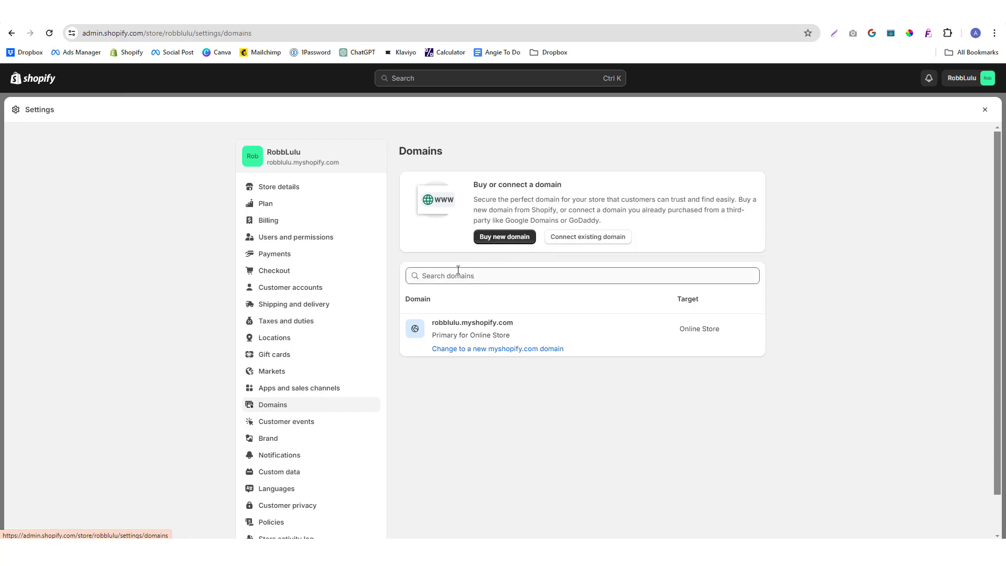
mouse_move(504, 236)
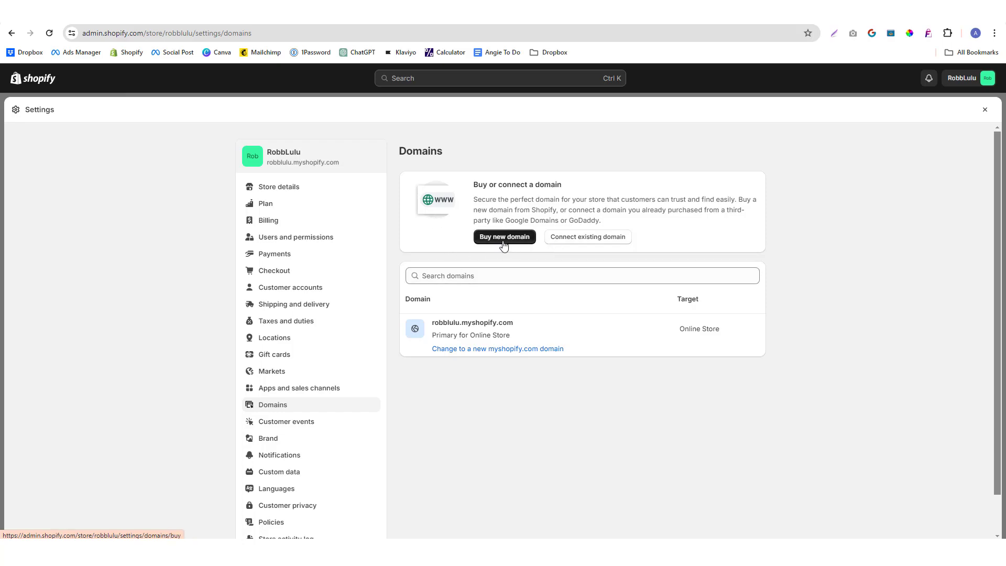
left_click(504, 236)
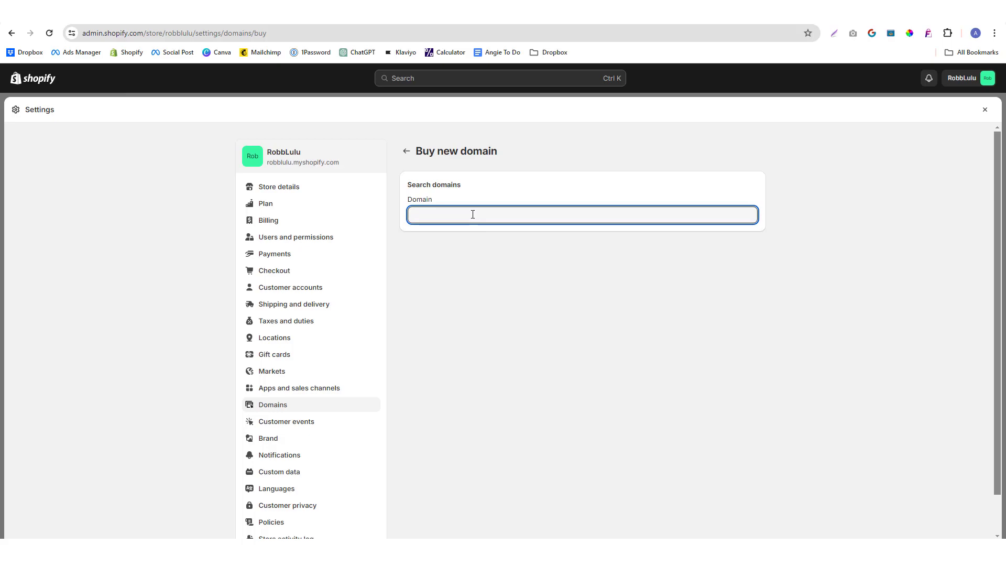
type("angelicsanoy")
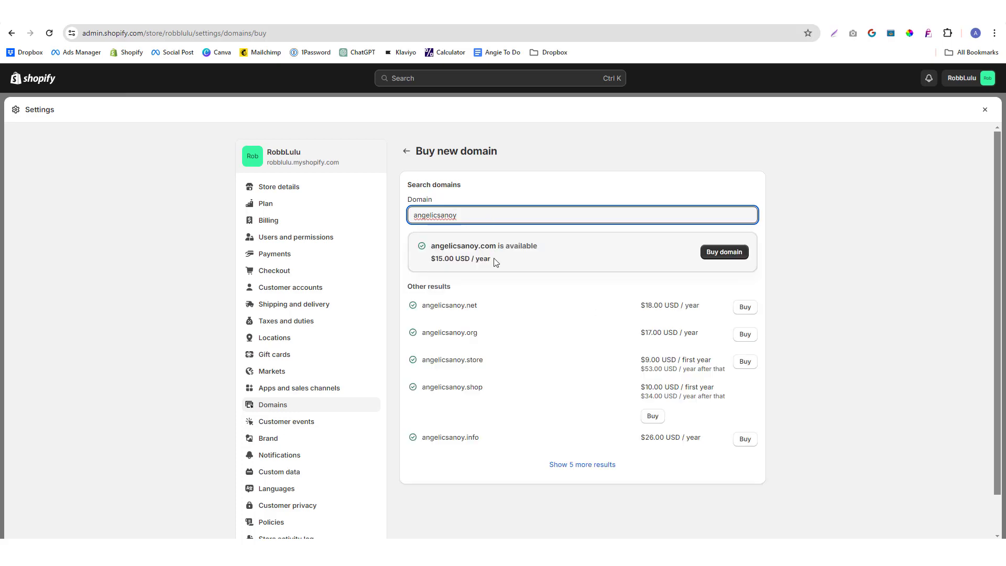
mouse_move(512, 286)
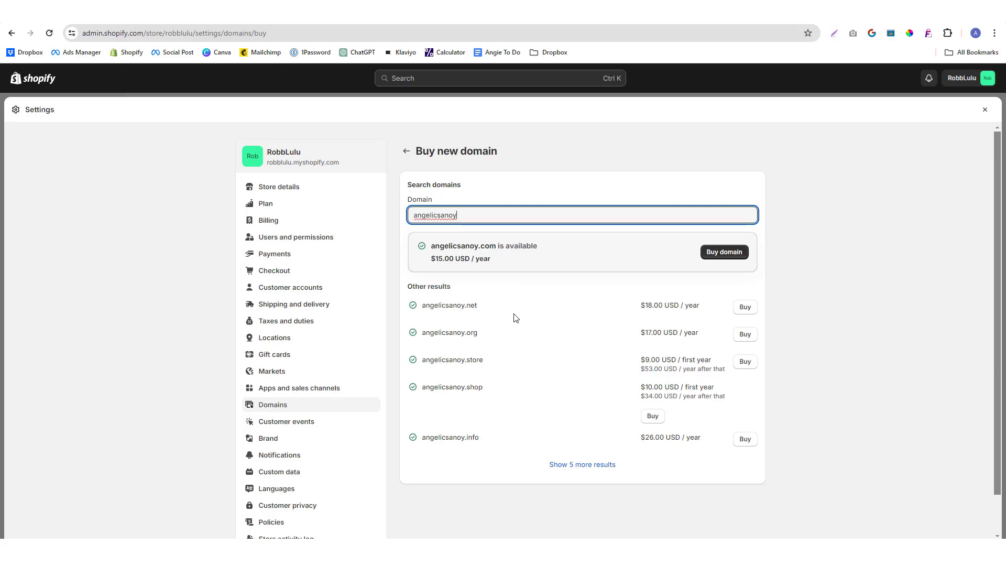
mouse_move(743, 316)
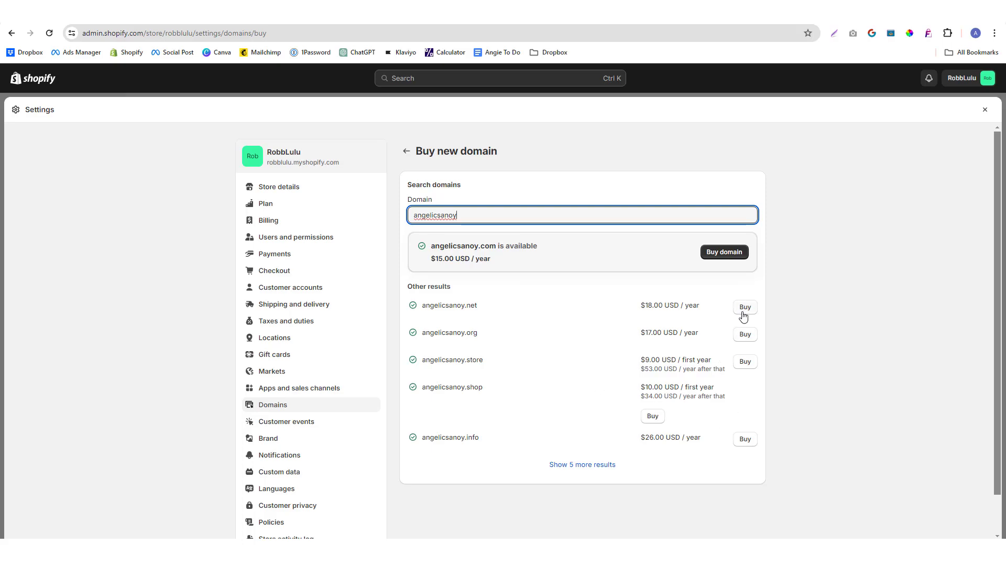
mouse_move(694, 351)
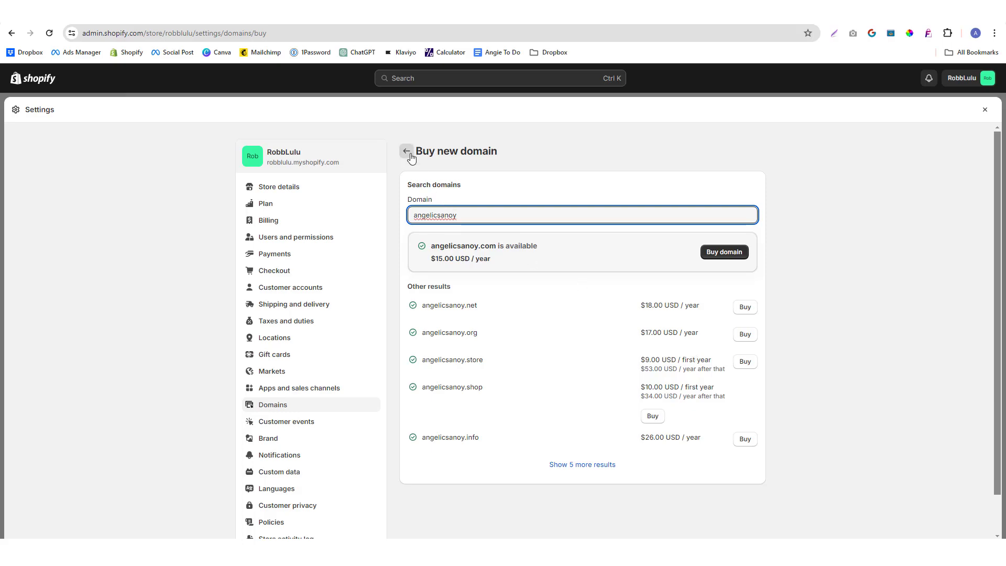
left_click(406, 151)
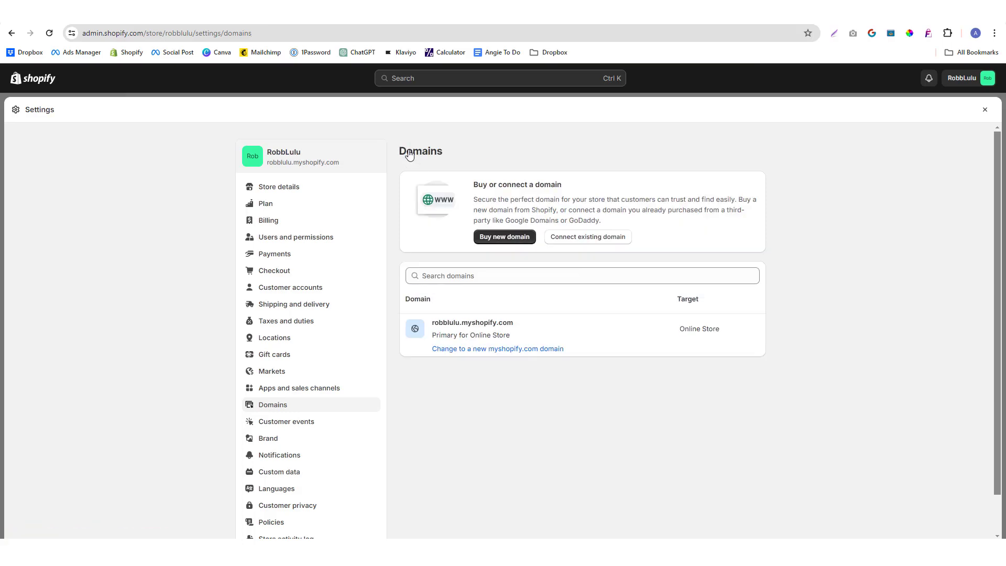
mouse_move(509, 241)
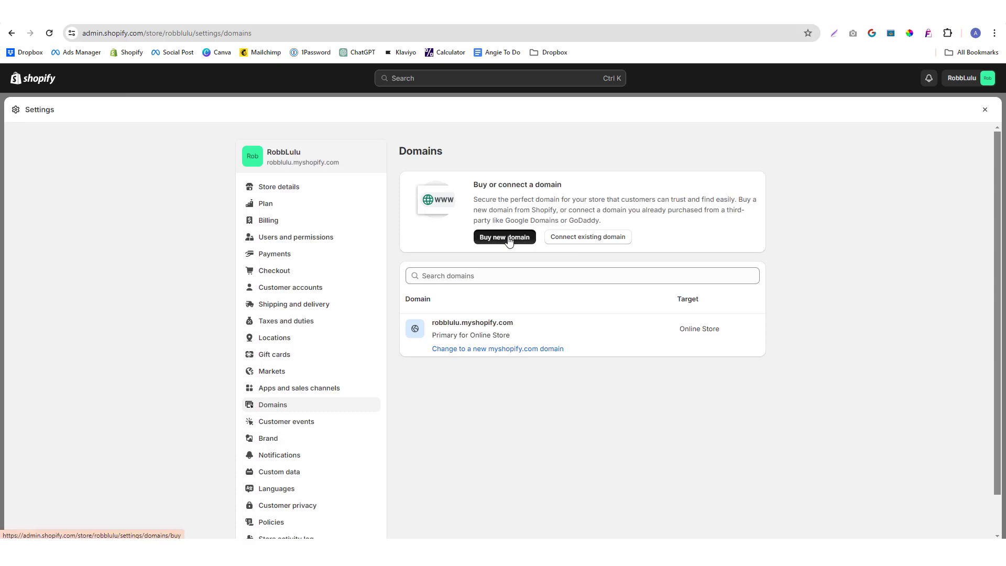
left_click(504, 237)
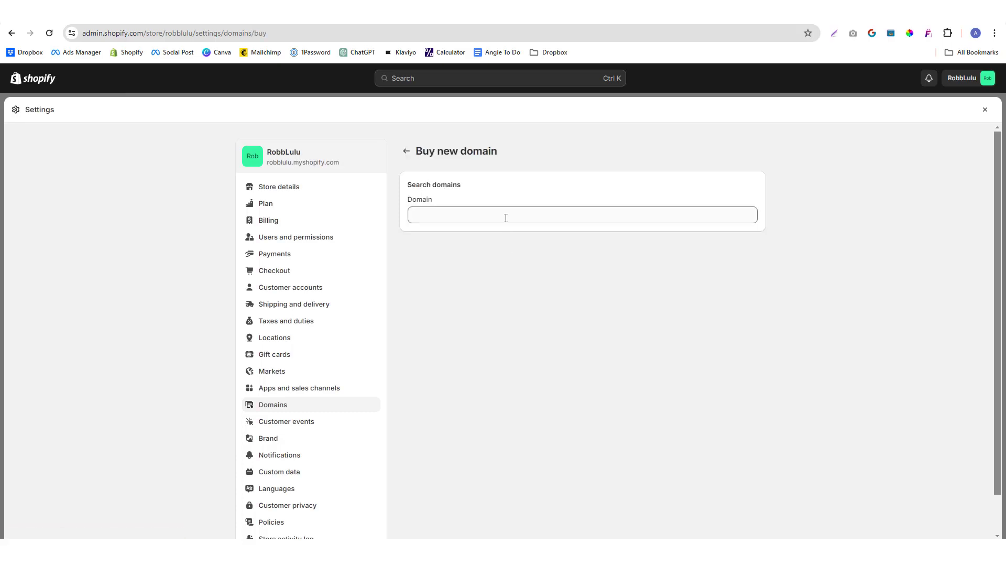
left_click(506, 215)
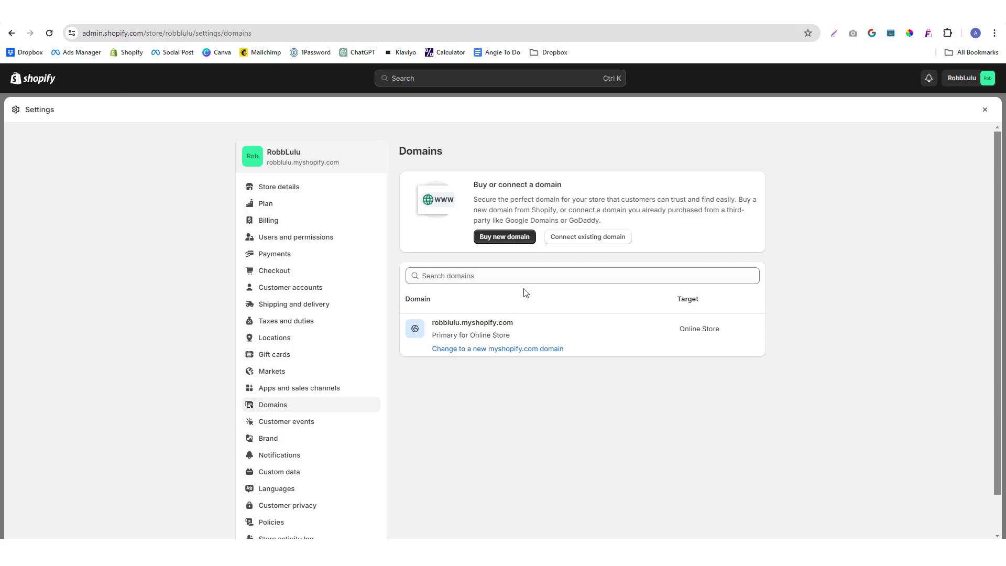
Submit robbandlulu.com as an existing domain to connect, then select its name on the connection page.
left_click(587, 237)
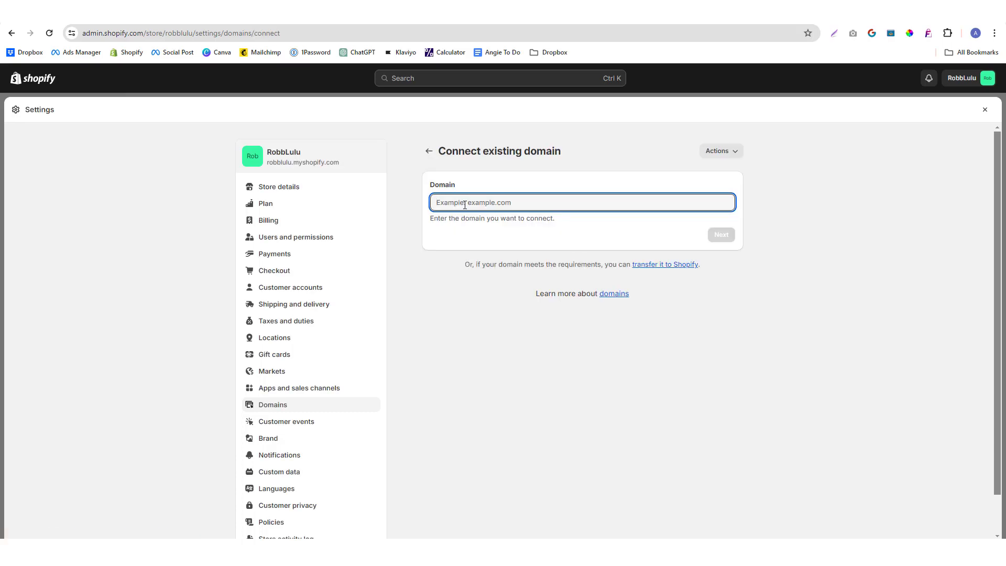
type("robbandlulu.com")
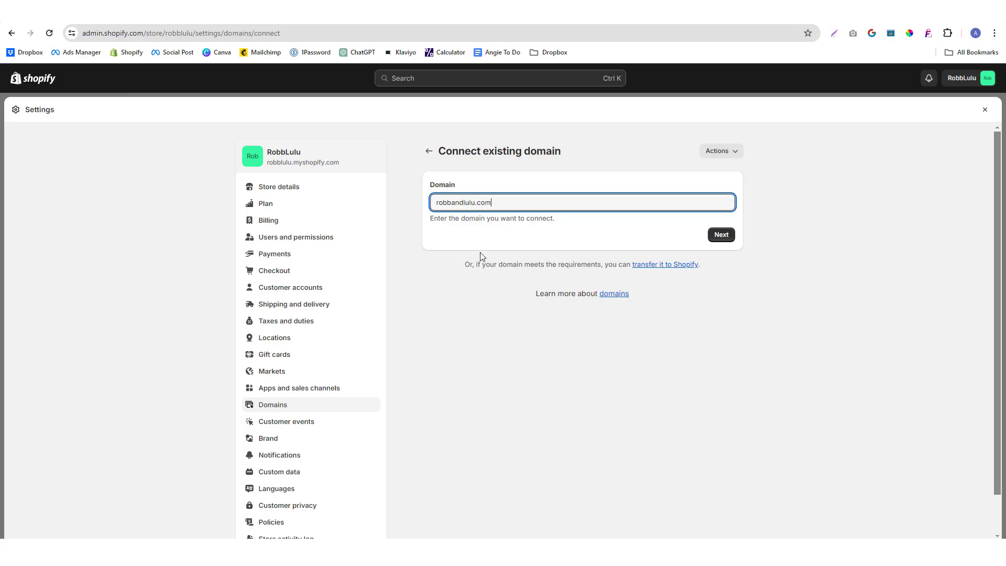
left_click(721, 234)
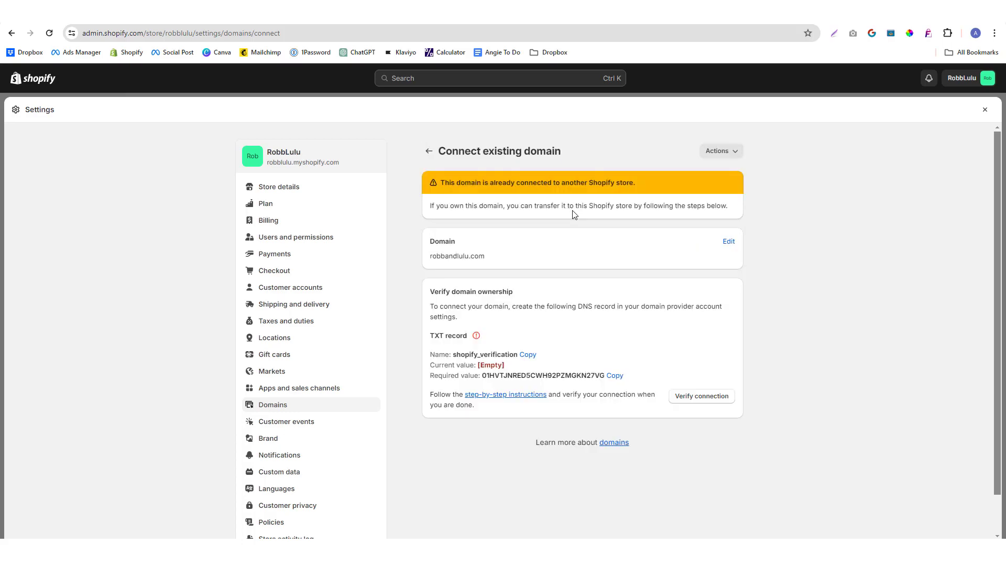
mouse_move(565, 217)
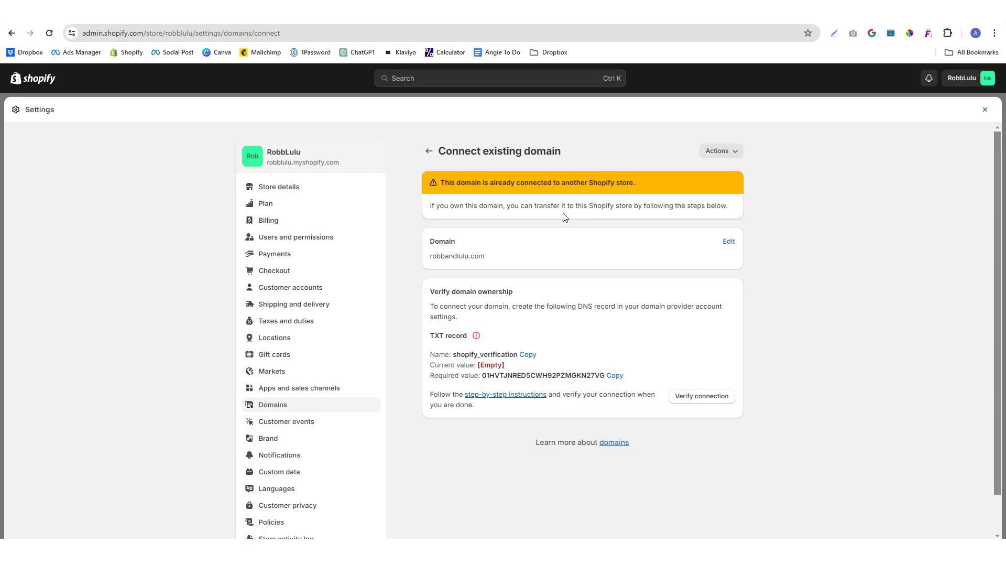
mouse_move(524, 258)
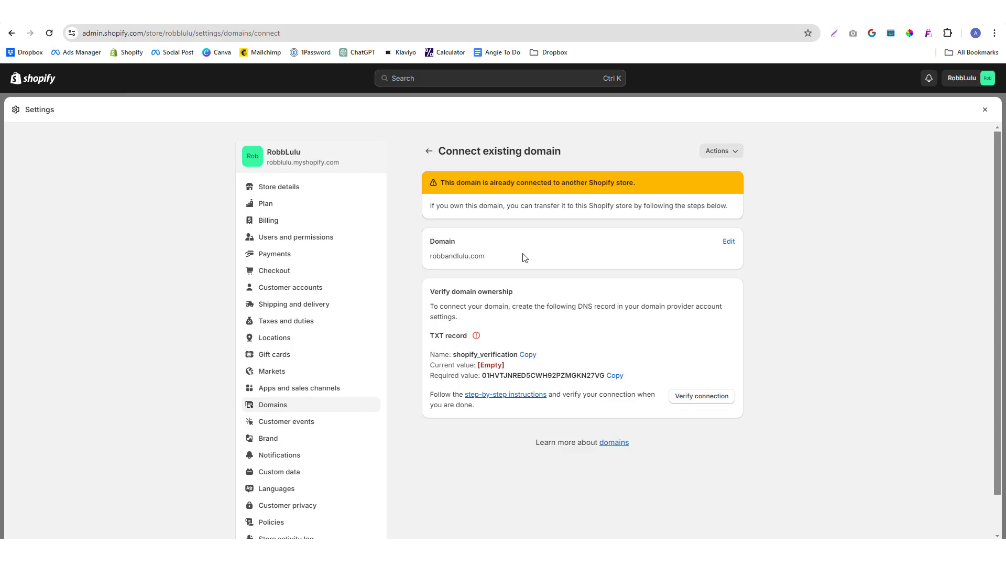
double_click(456, 256)
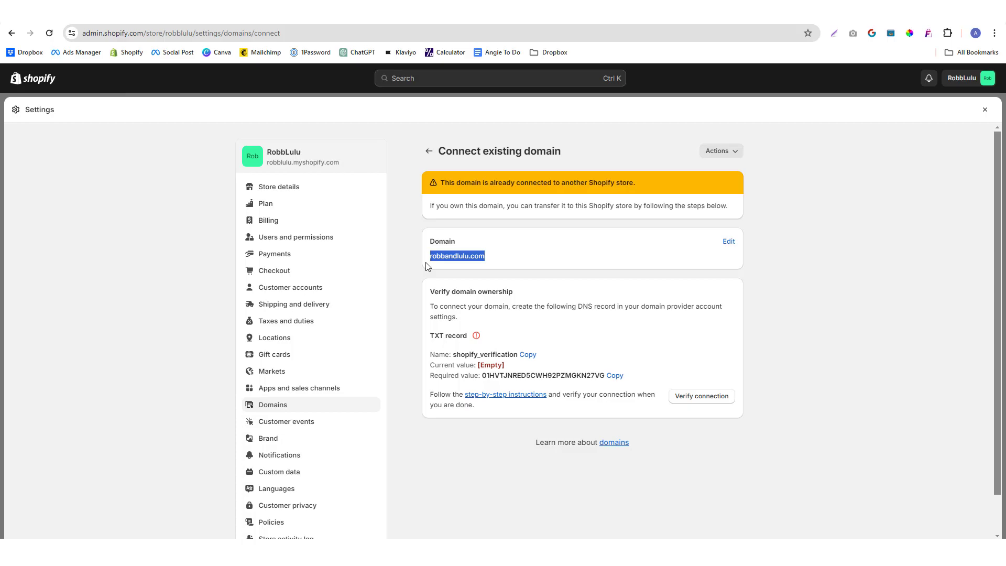
mouse_move(621, 141)
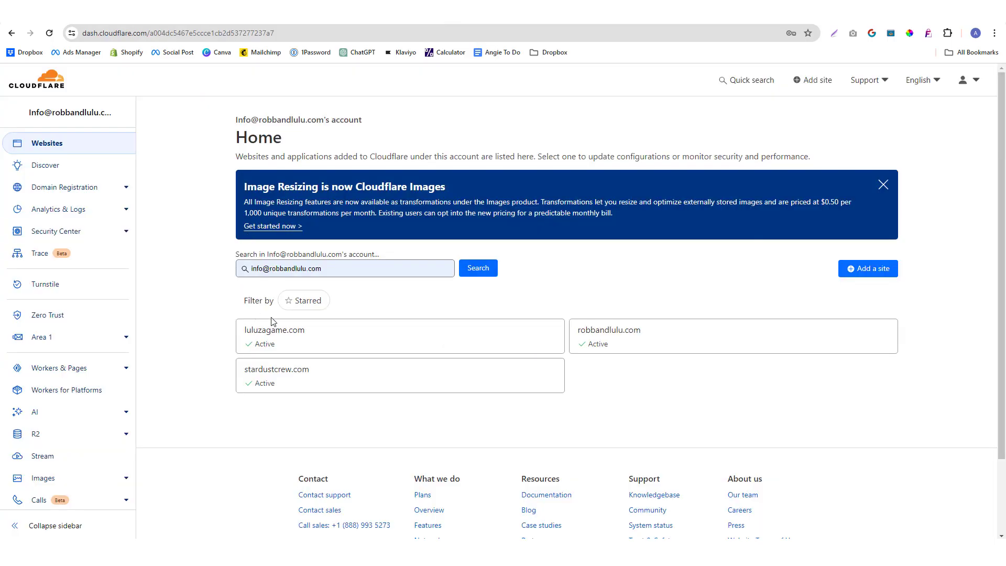
Open the robbandlulu.com site in Cloudflare and scroll through its DNS records.
left_click(609, 330)
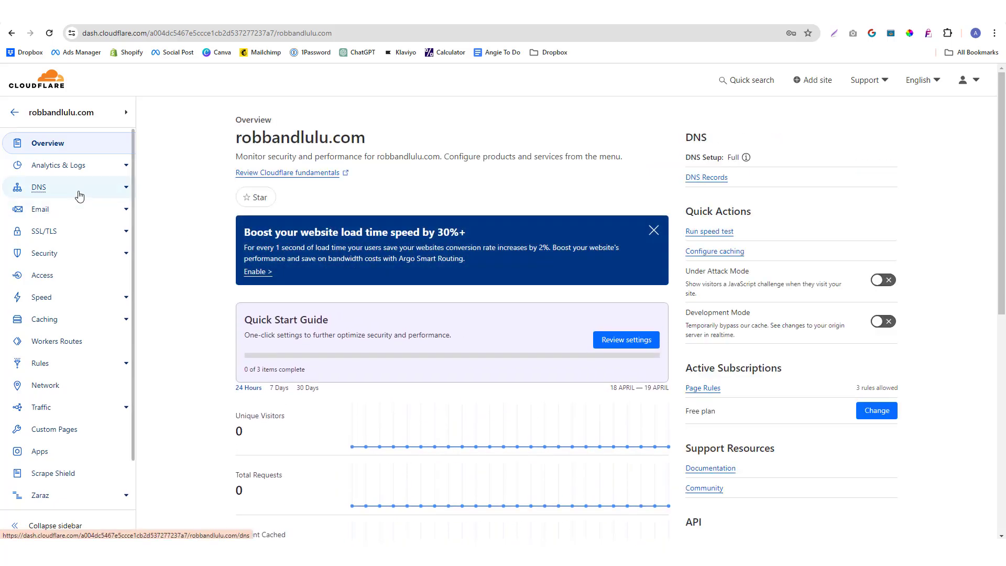
left_click(39, 187)
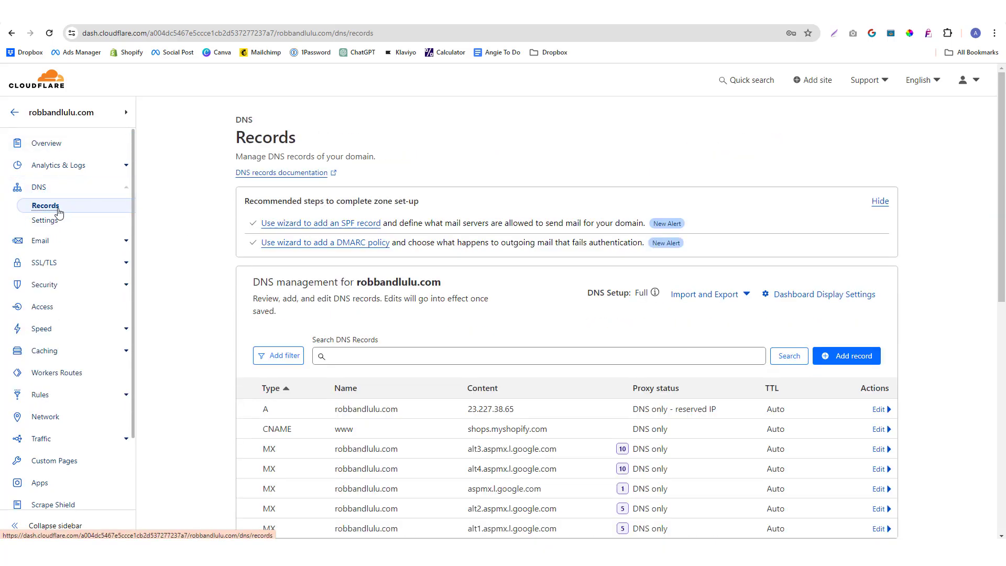
mouse_move(238, 364)
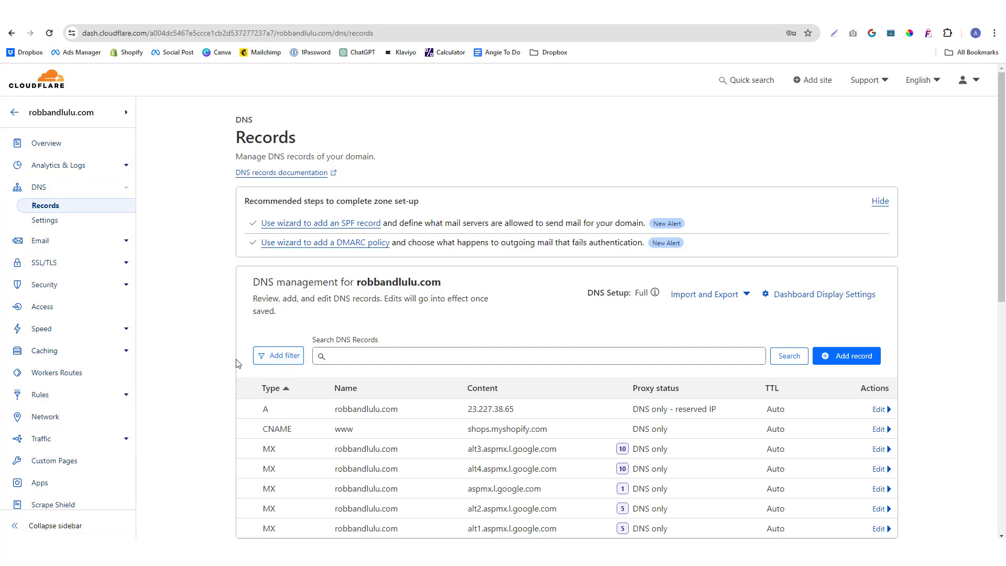
scroll("down", 3)
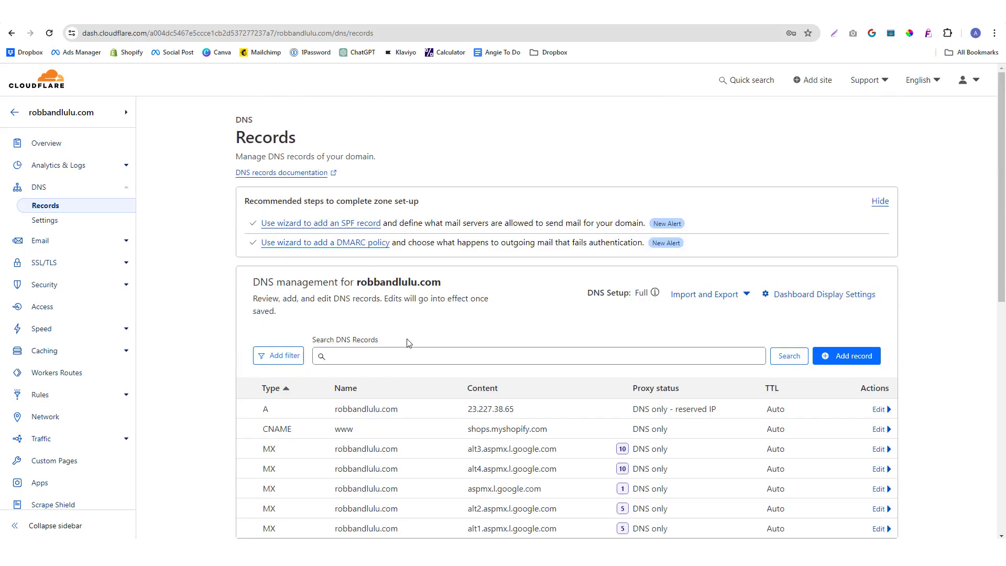
scroll("down", 3)
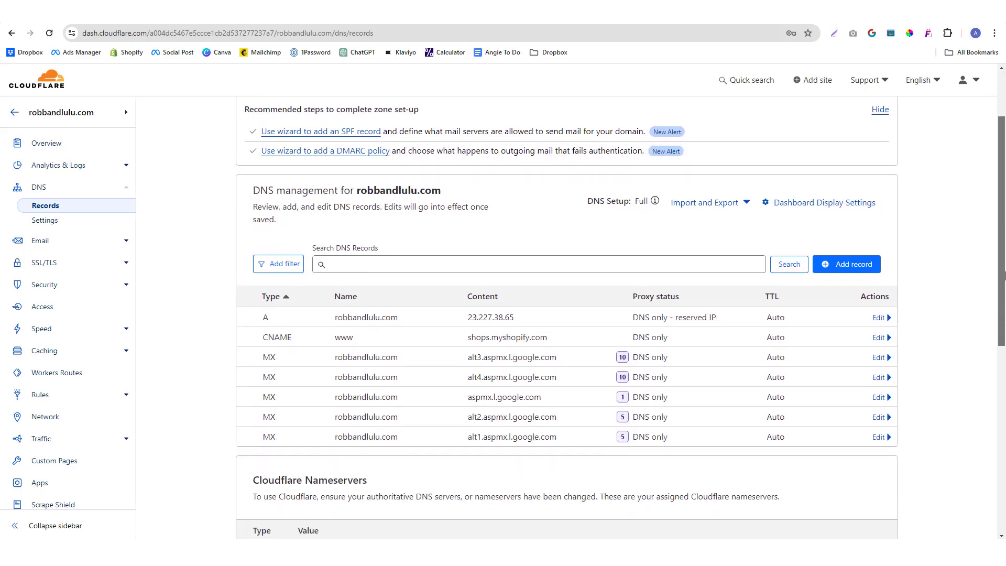
mouse_move(277, 279)
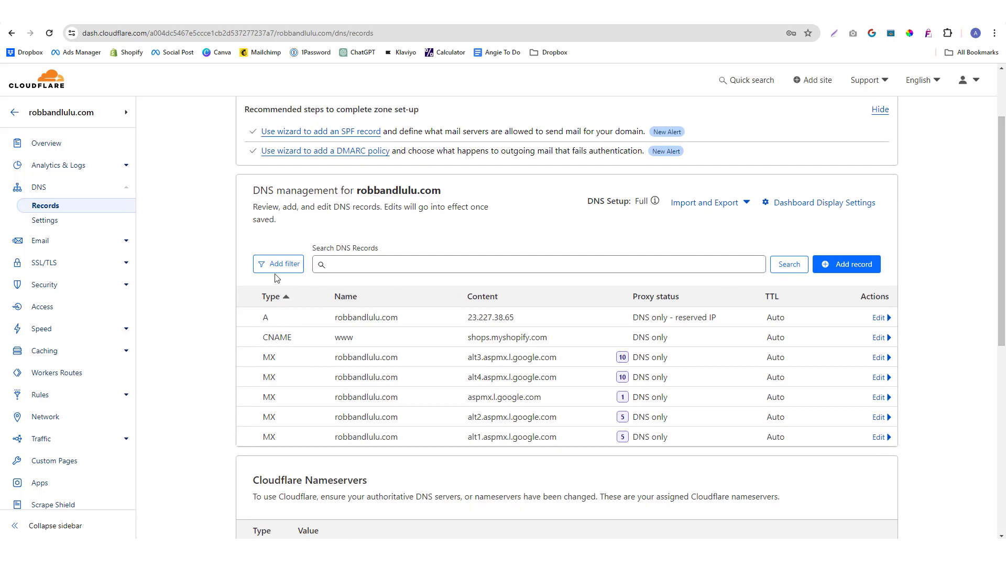
mouse_move(46, 207)
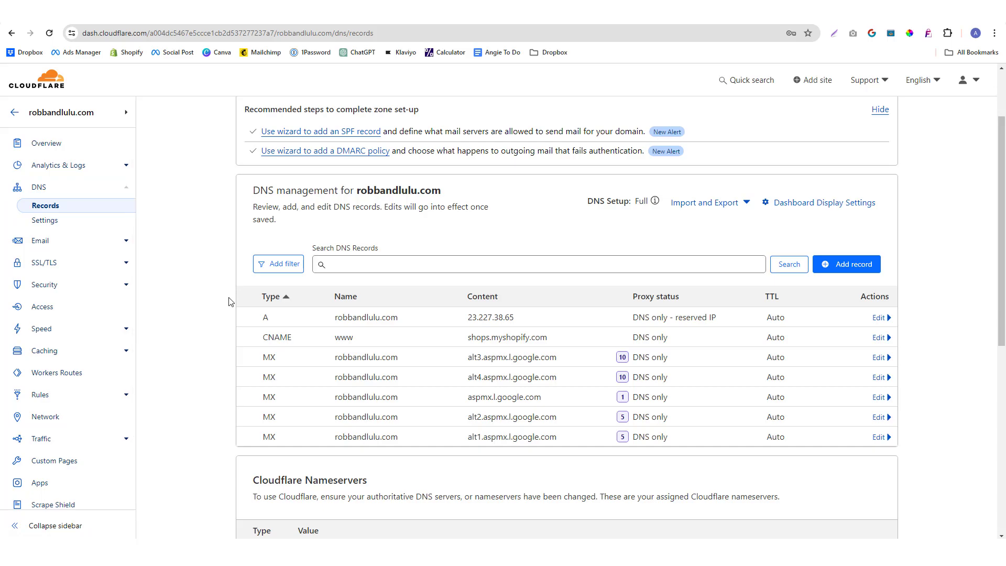
mouse_move(484, 351)
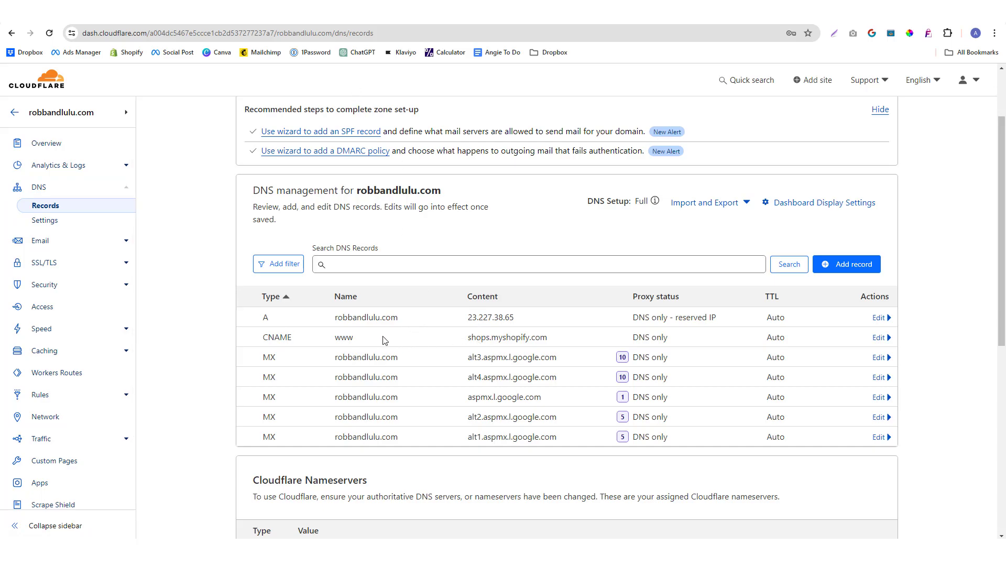
Reselect robbandlulu.com in Shopify's verification details and start a blank Cloudflare DNS record.
double_click(507, 337)
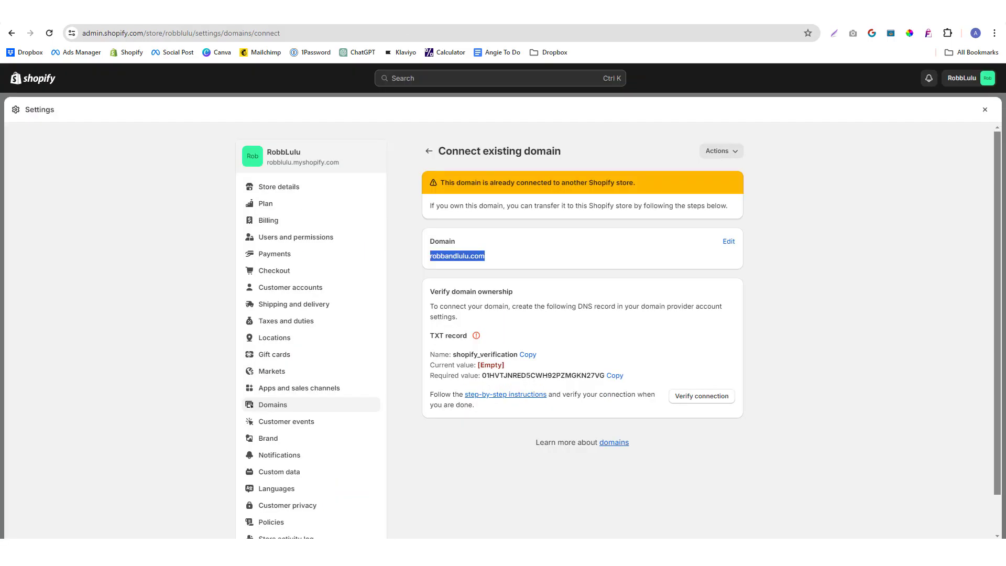
mouse_move(389, 176)
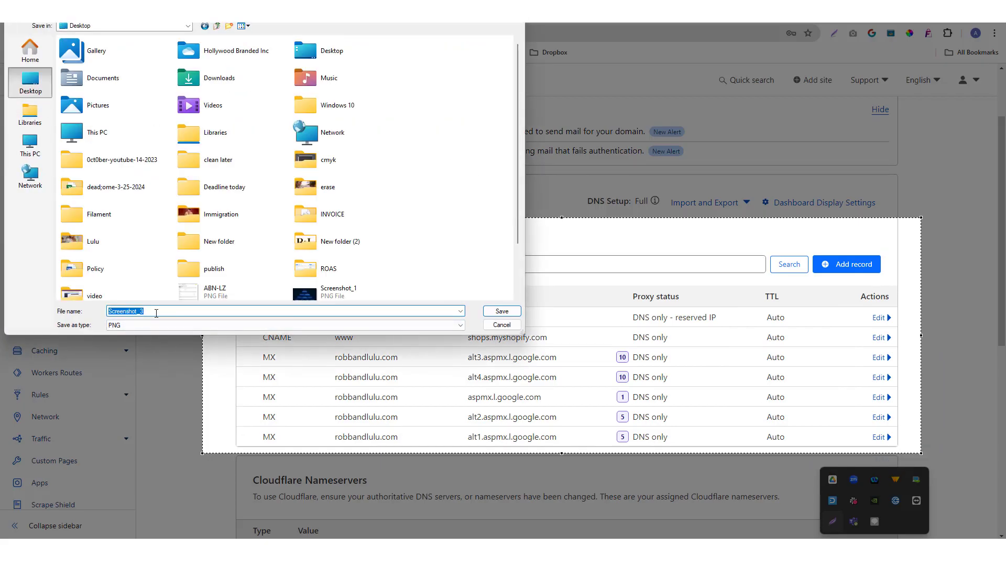
type("vXJYO")
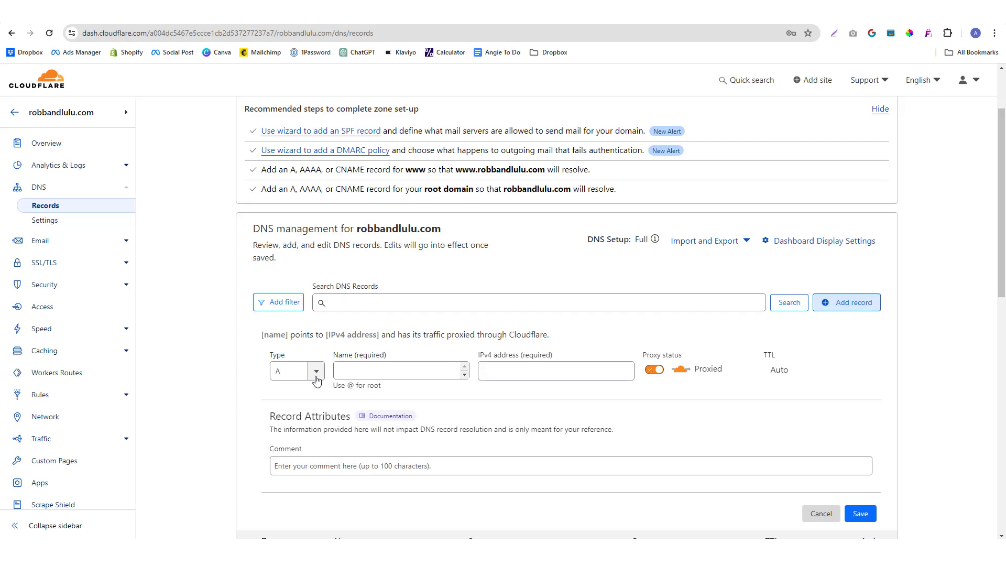
Fill a TXT record named shopify_verification, with the comment 'Shopify verification'.
left_click(315, 371)
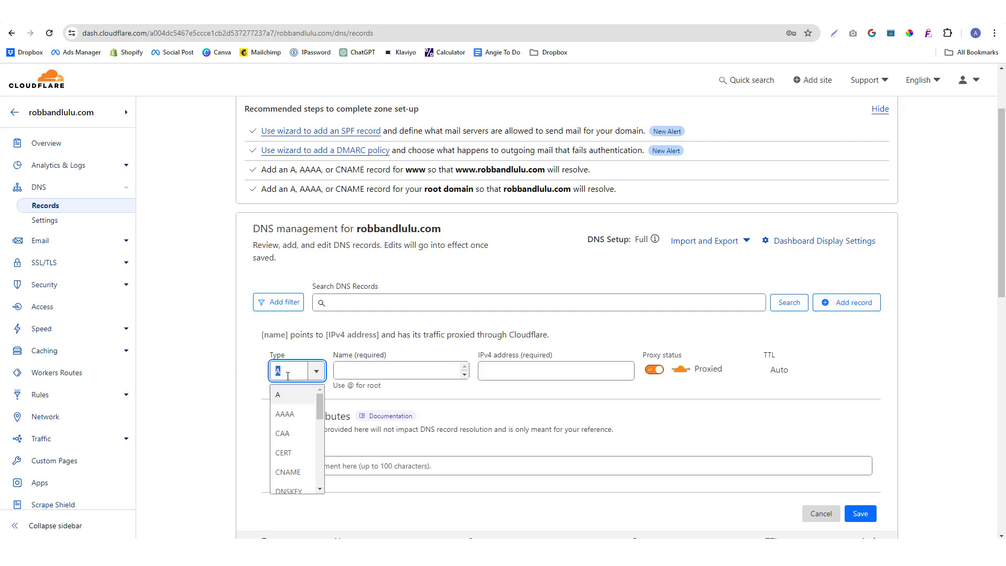
type("T")
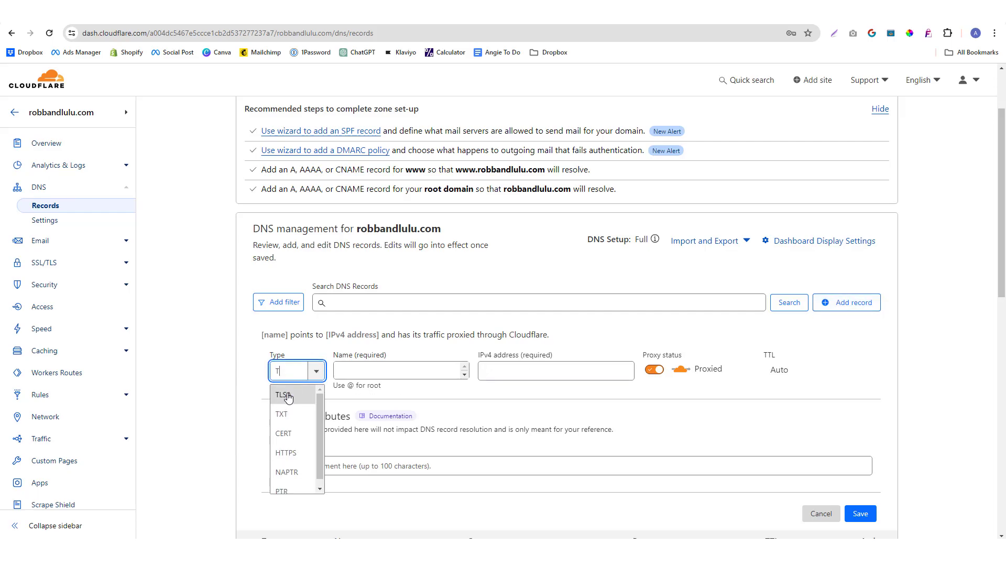
left_click(280, 414)
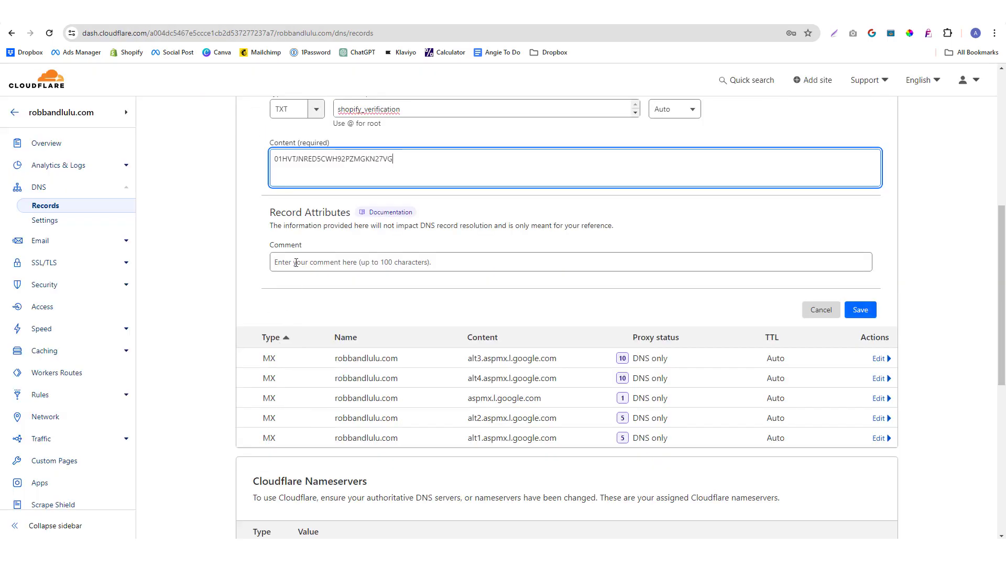
type("sHOPIFY")
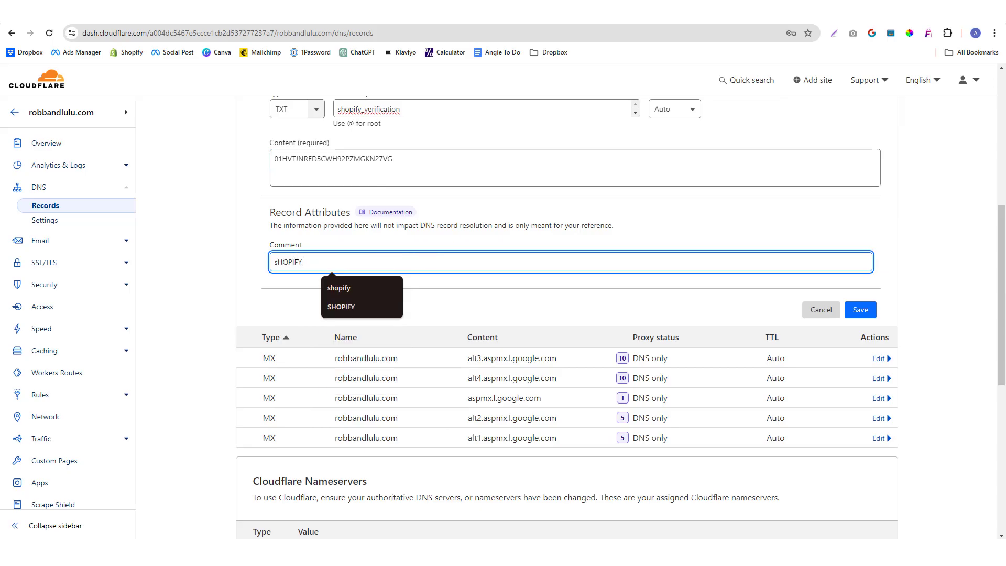
type("Shopify v")
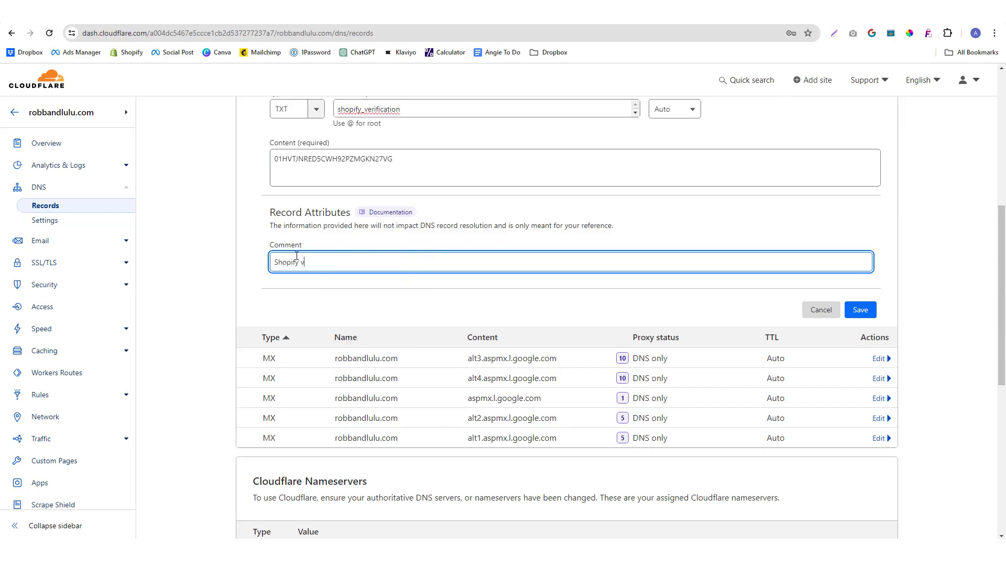
type("erification")
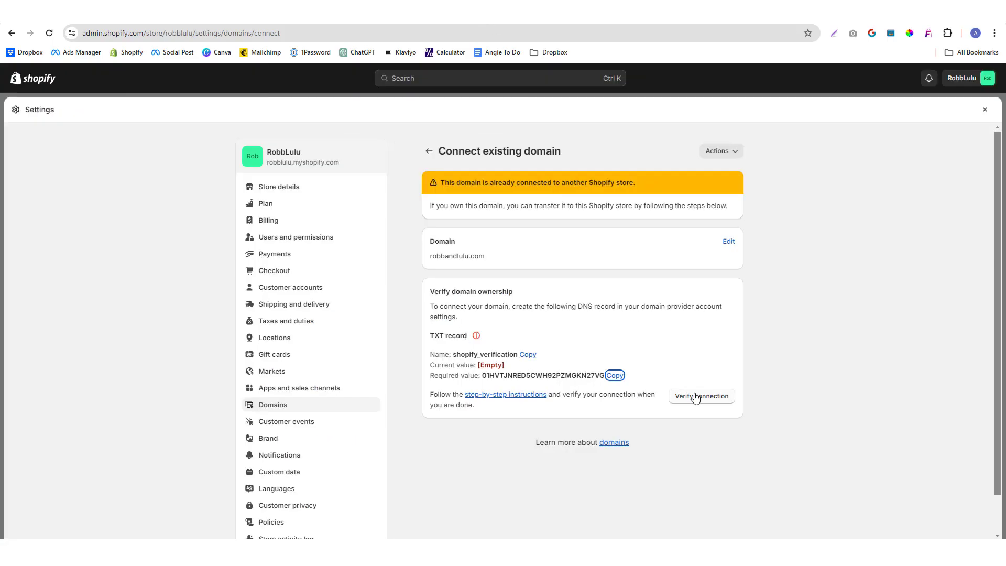
Retry Shopify's connection check and reload Cloudflare to confirm the shopify_verification TXT record.
left_click(701, 396)
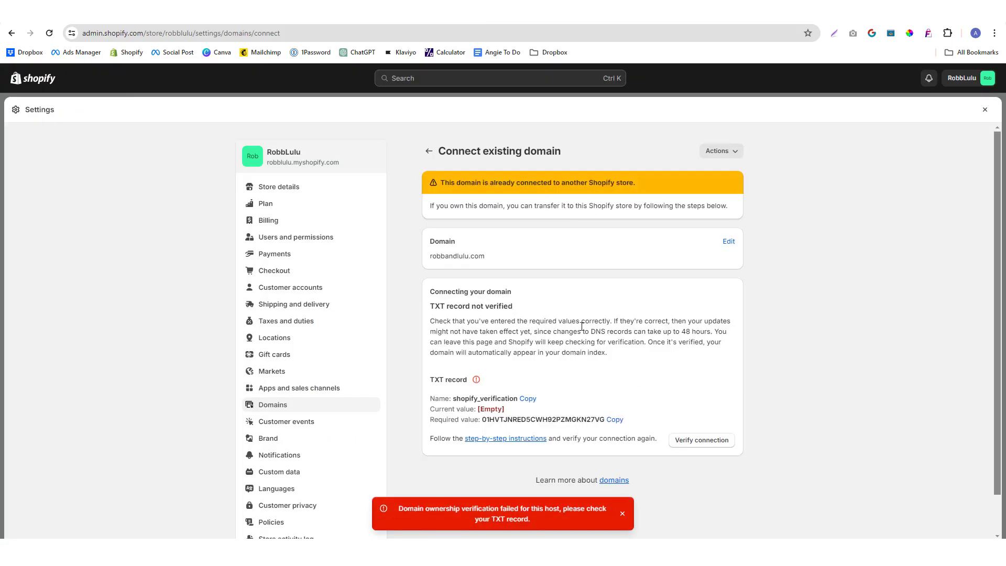
mouse_move(434, 530)
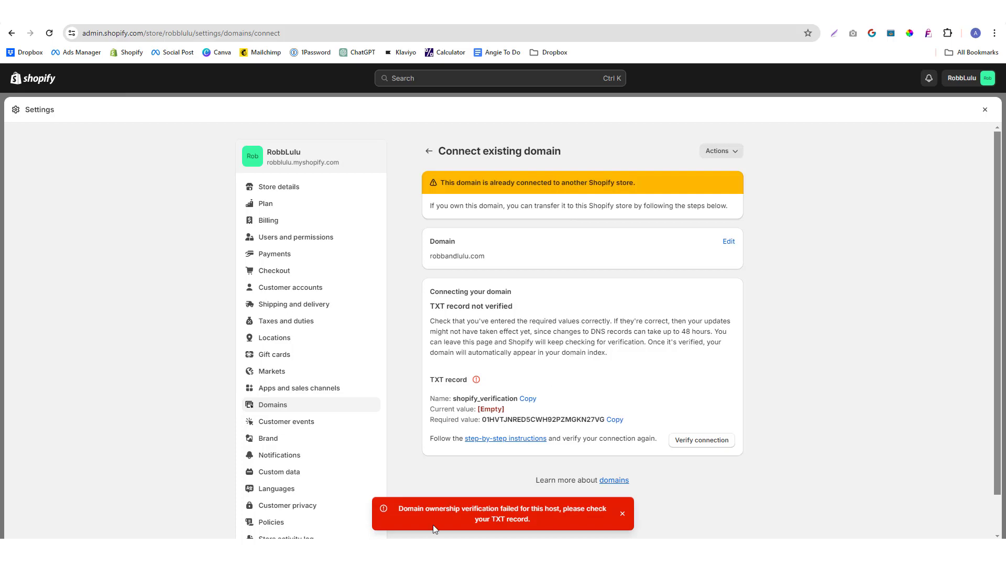
left_click(622, 513)
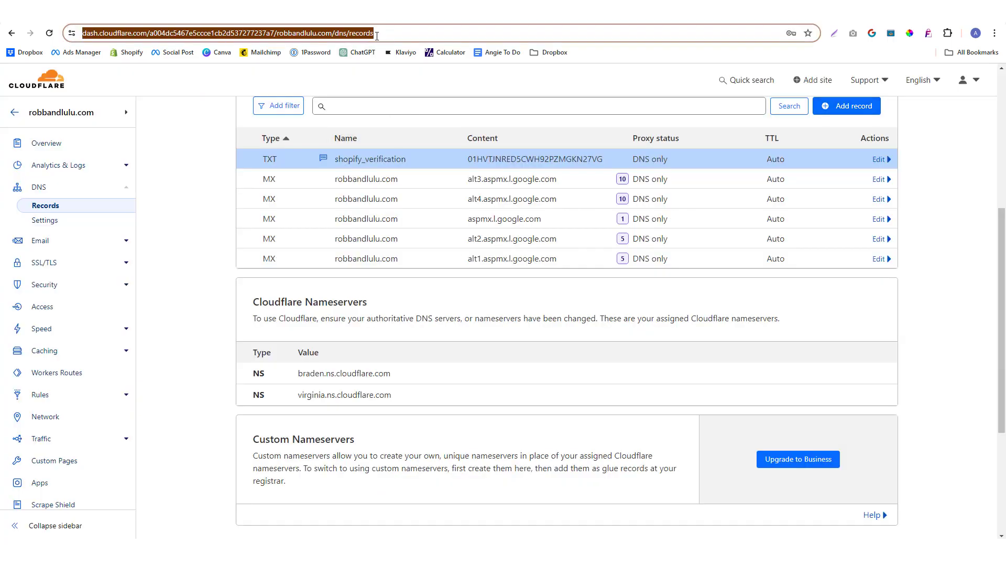
key("Enter")
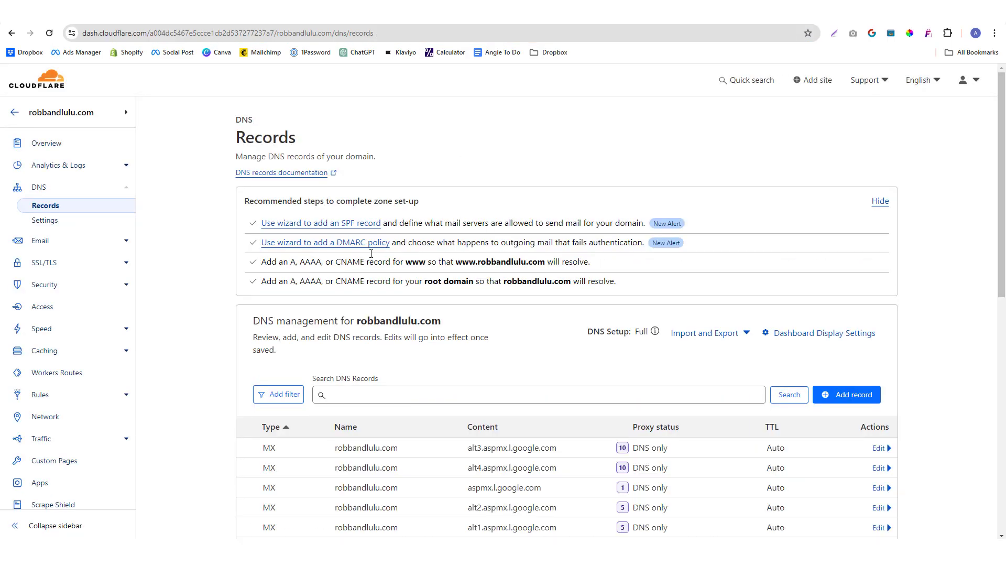
scroll("down", 3)
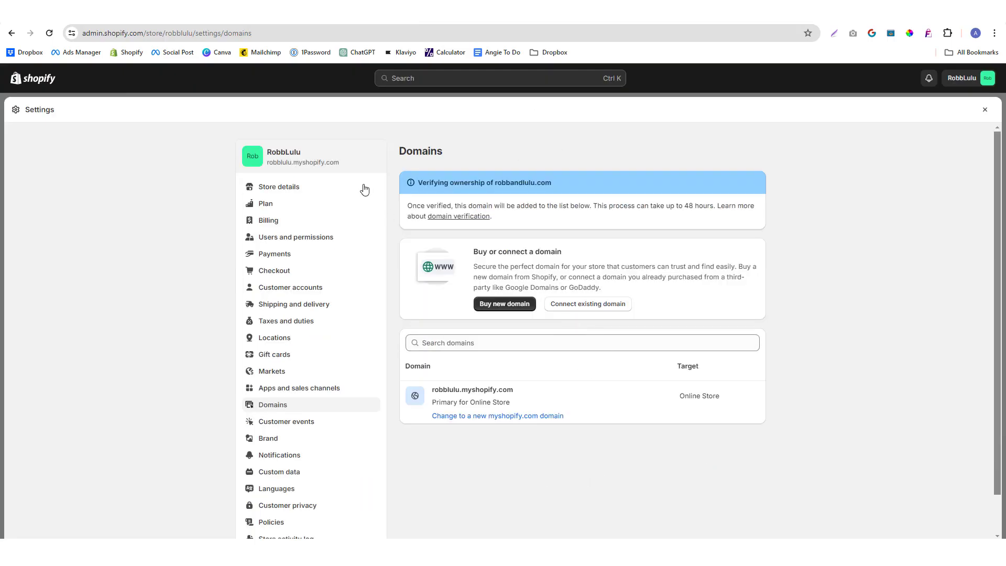
mouse_move(465, 216)
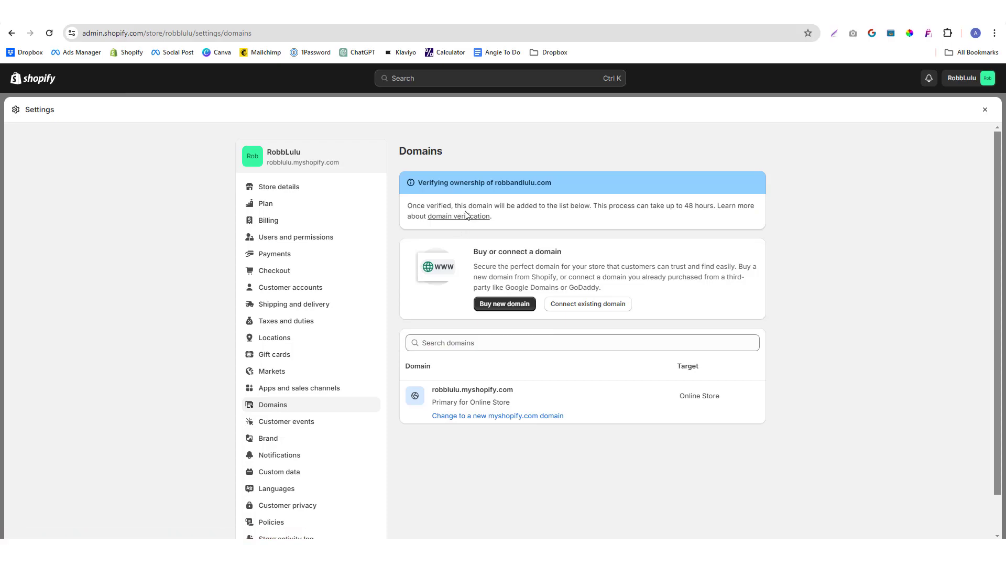
mouse_move(423, 207)
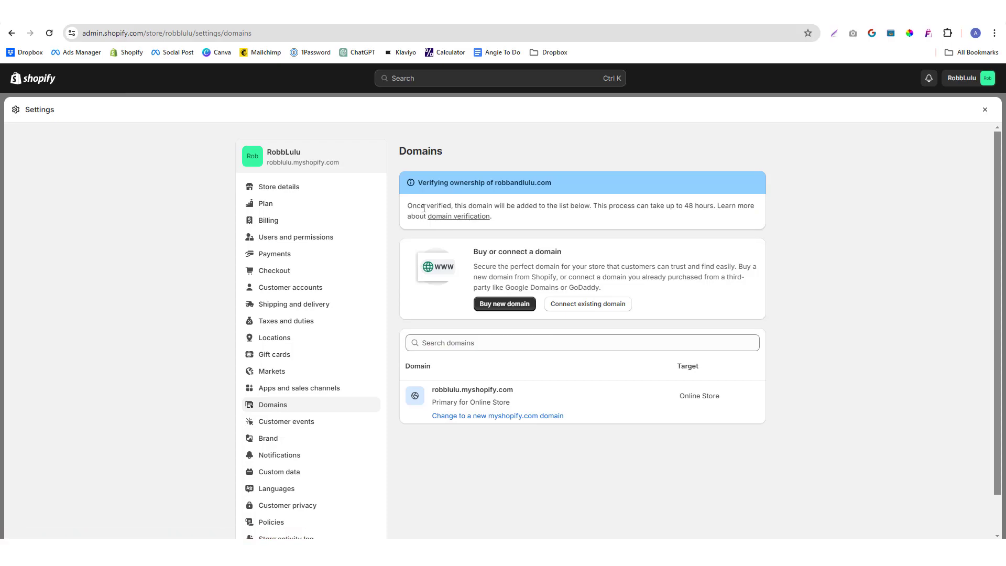
mouse_move(517, 205)
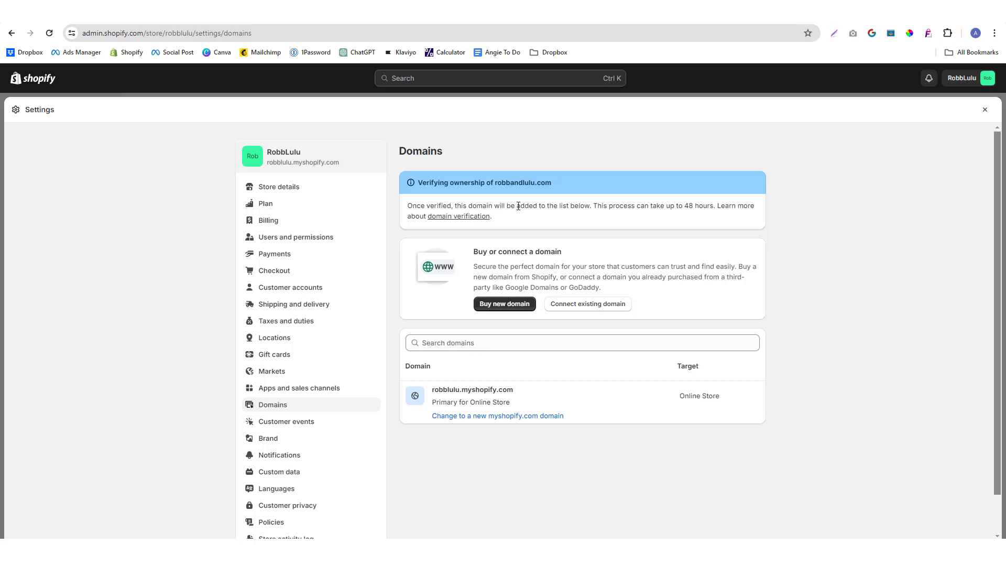
Recheck the Cloudflare DNS records while waiting for Shopify to list the new domains.
left_click_drag(594, 206, 658, 206)
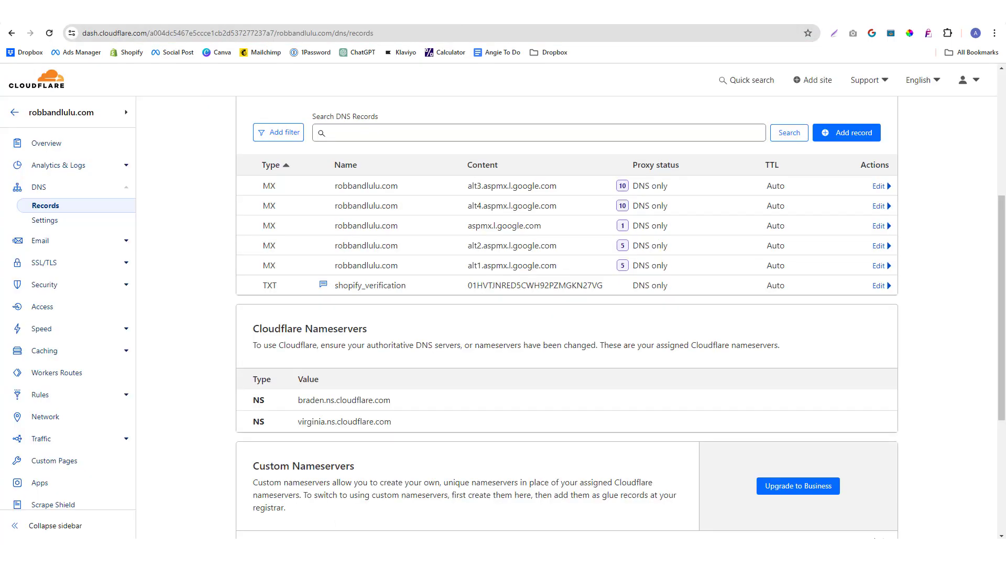
mouse_move(298, 287)
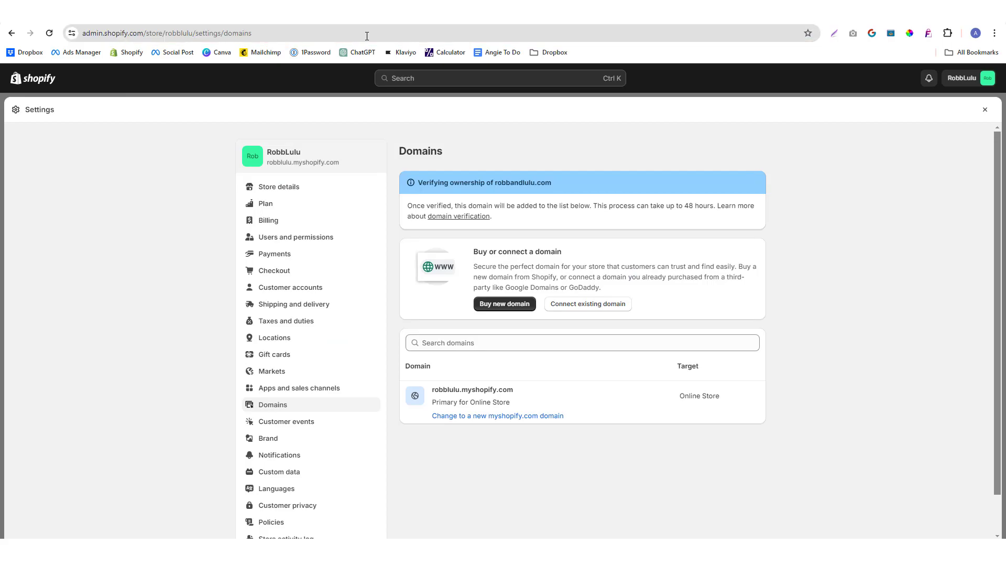
mouse_move(411, 219)
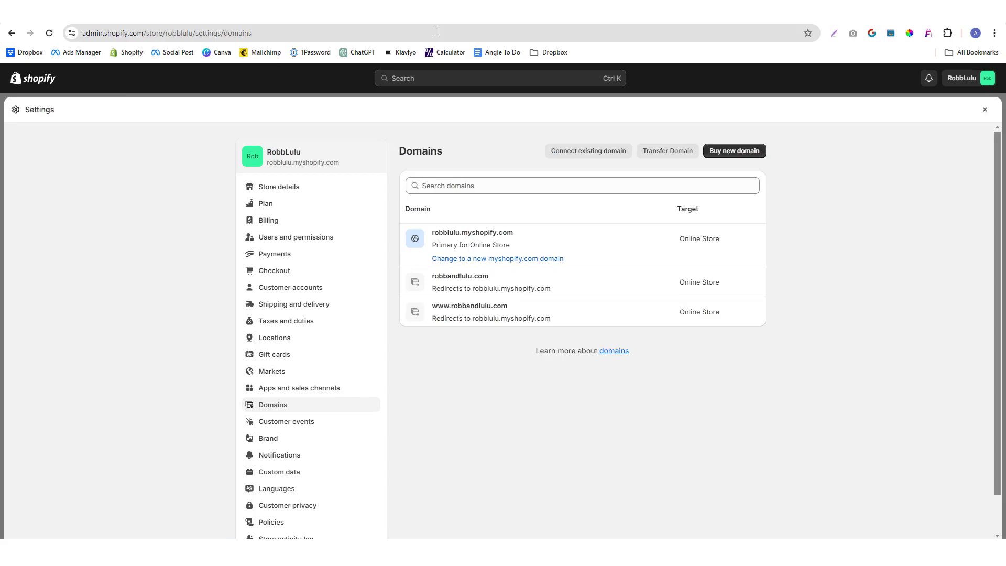
mouse_move(536, 321)
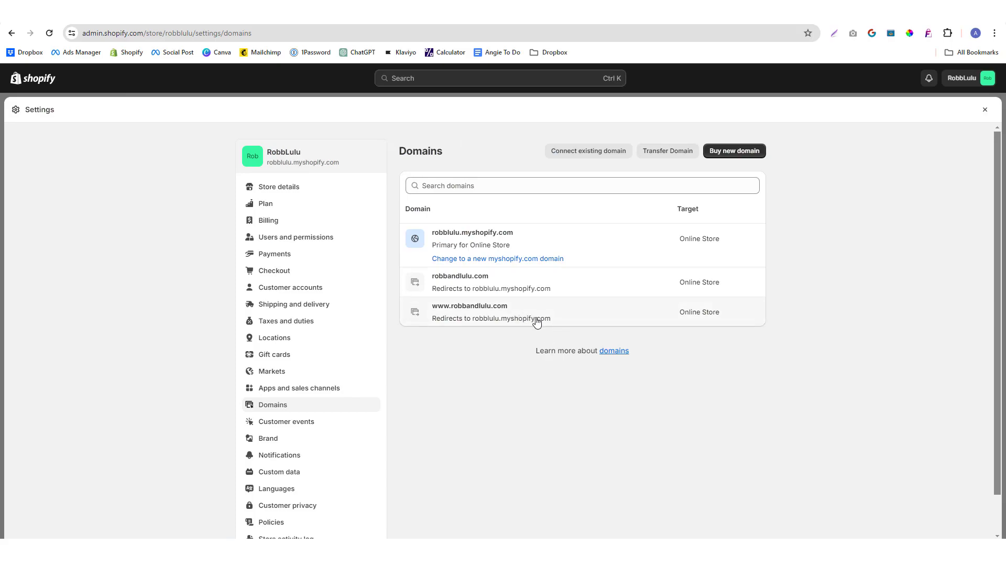
left_click(469, 306)
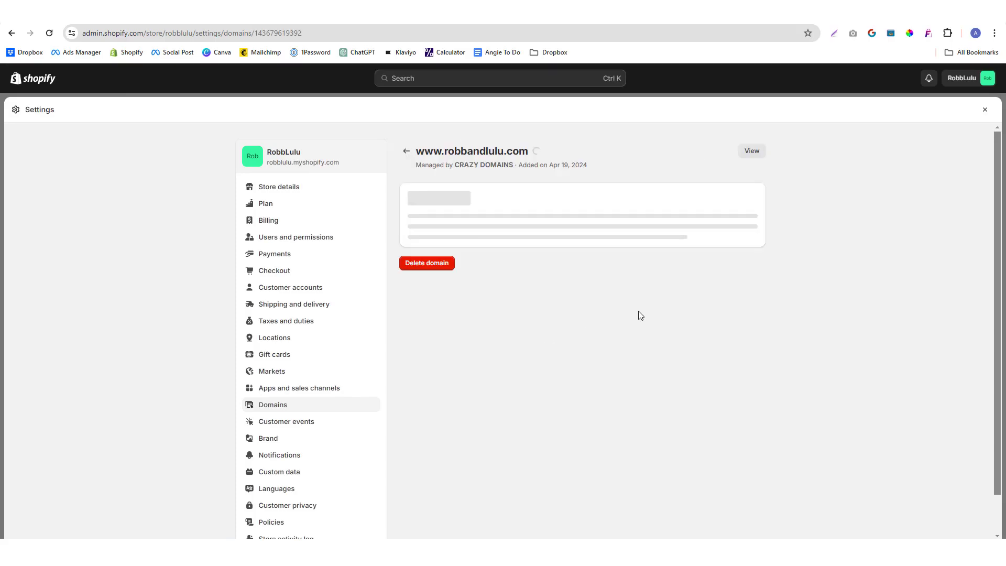
left_click(406, 151)
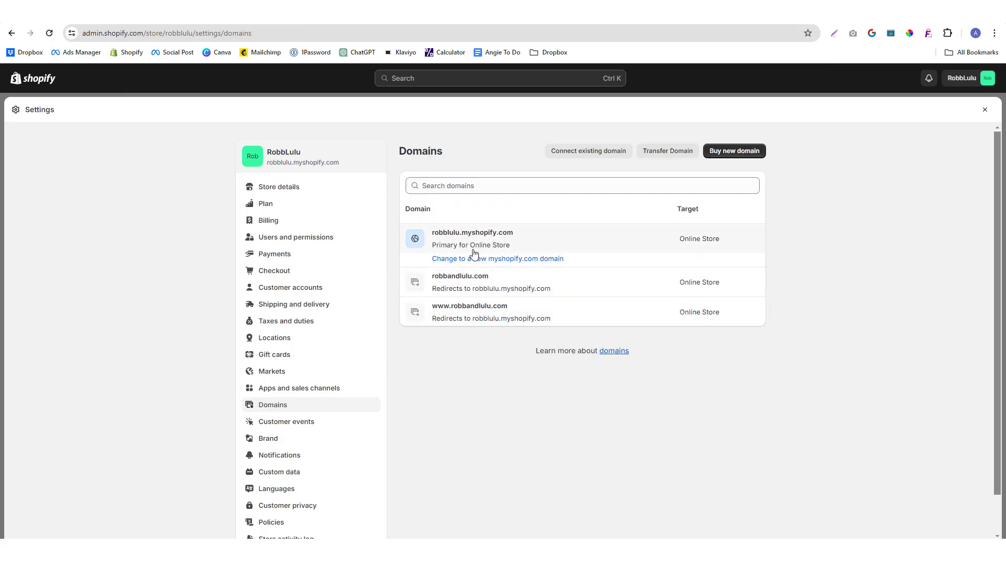
mouse_move(514, 273)
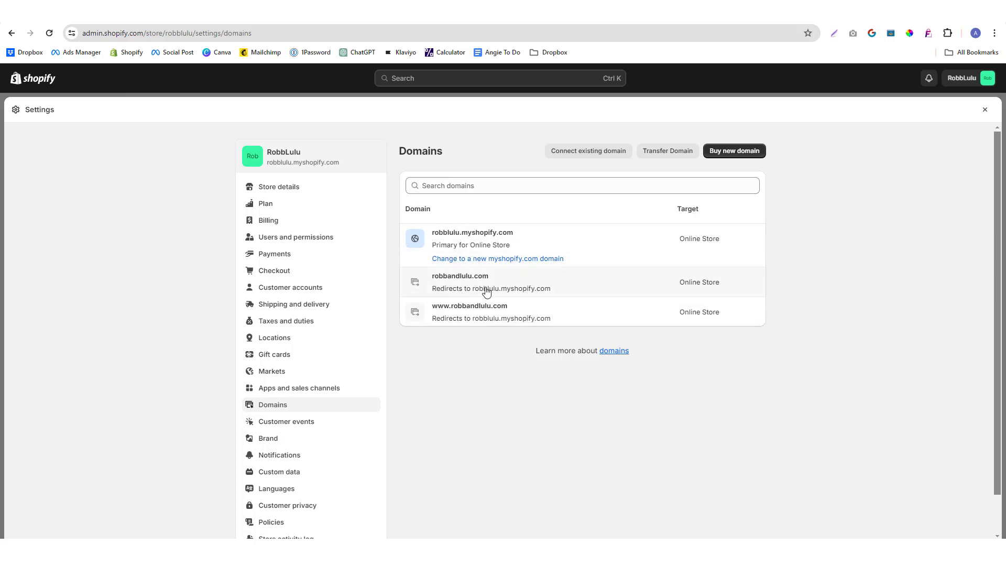
mouse_move(478, 260)
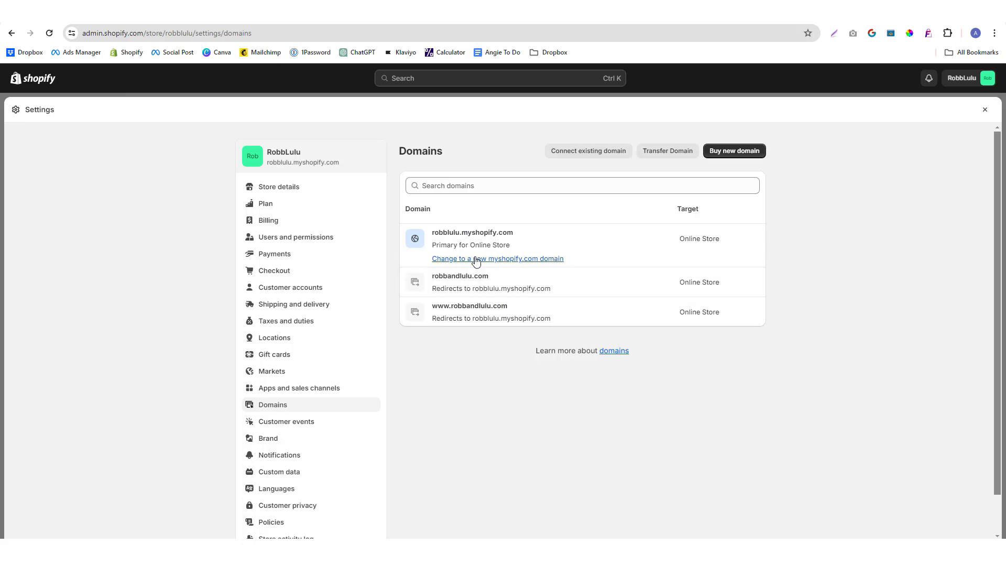
mouse_move(486, 297)
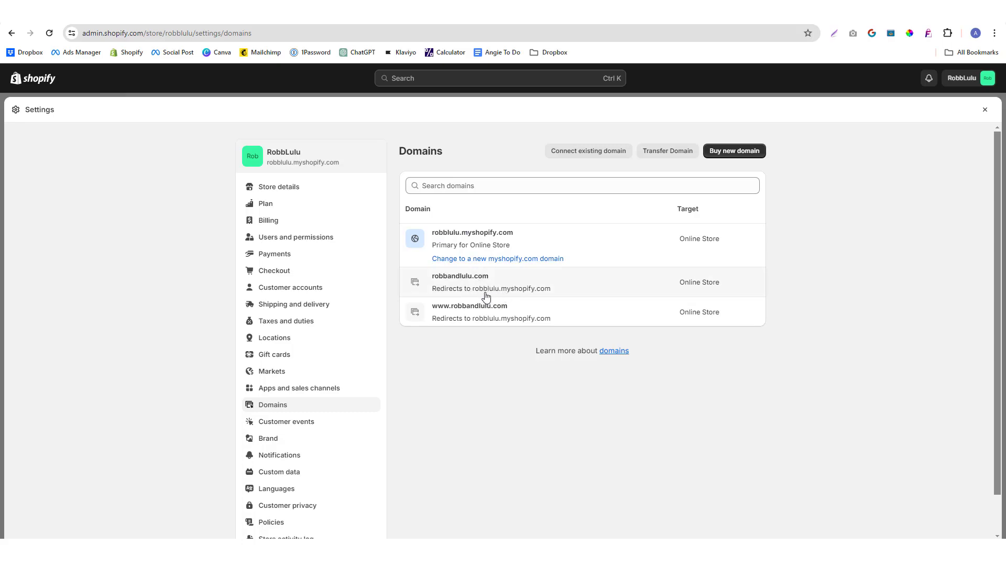
mouse_move(515, 296)
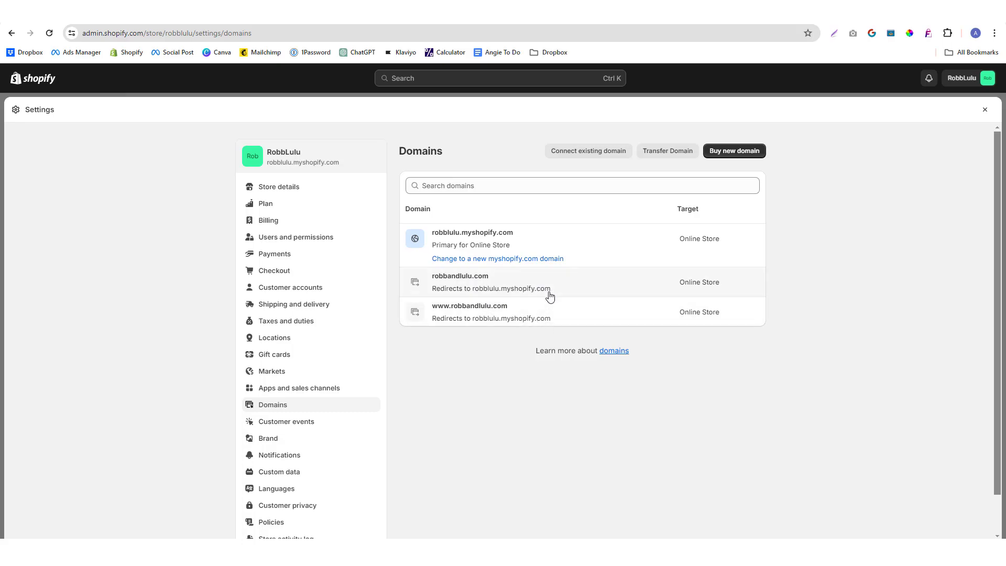
left_click(460, 275)
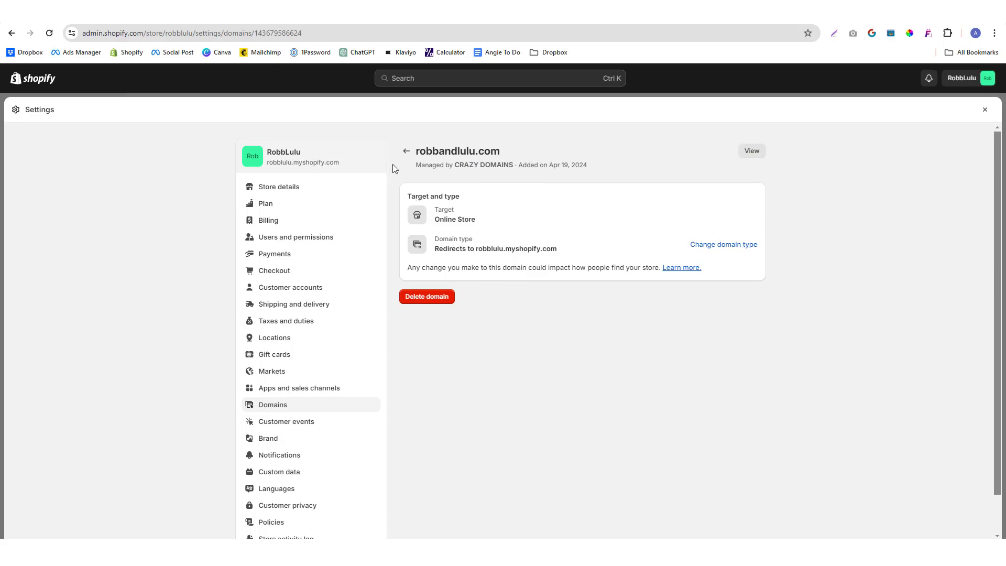
Change robbandlulu.com's domain type from redirect to Primary domain and confirm.
left_click(723, 244)
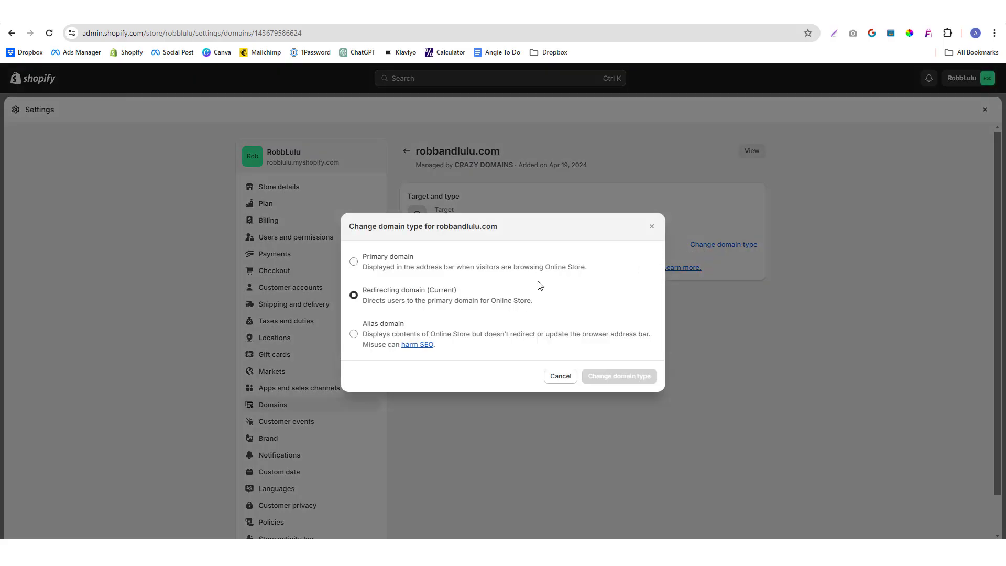
left_click(354, 261)
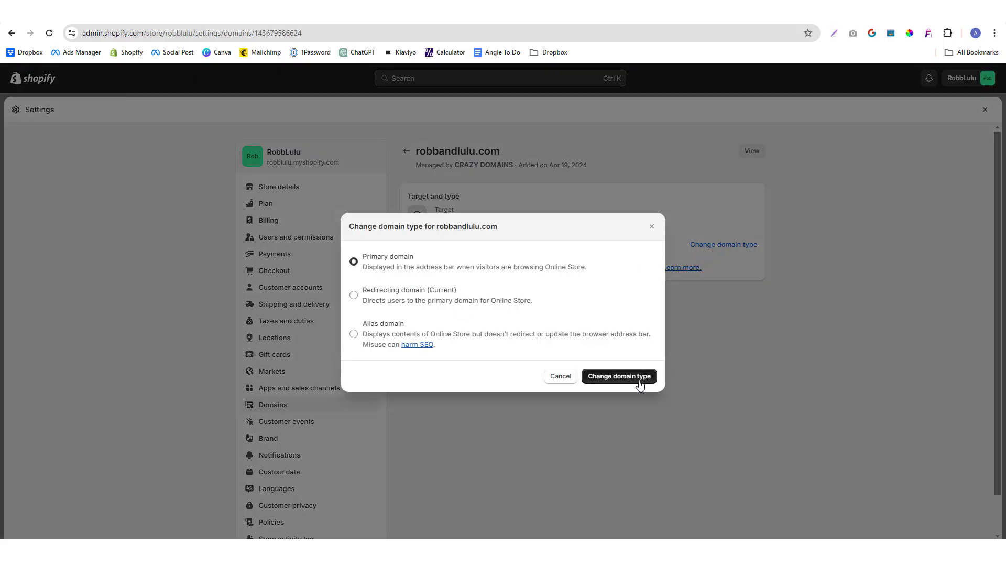
left_click(619, 376)
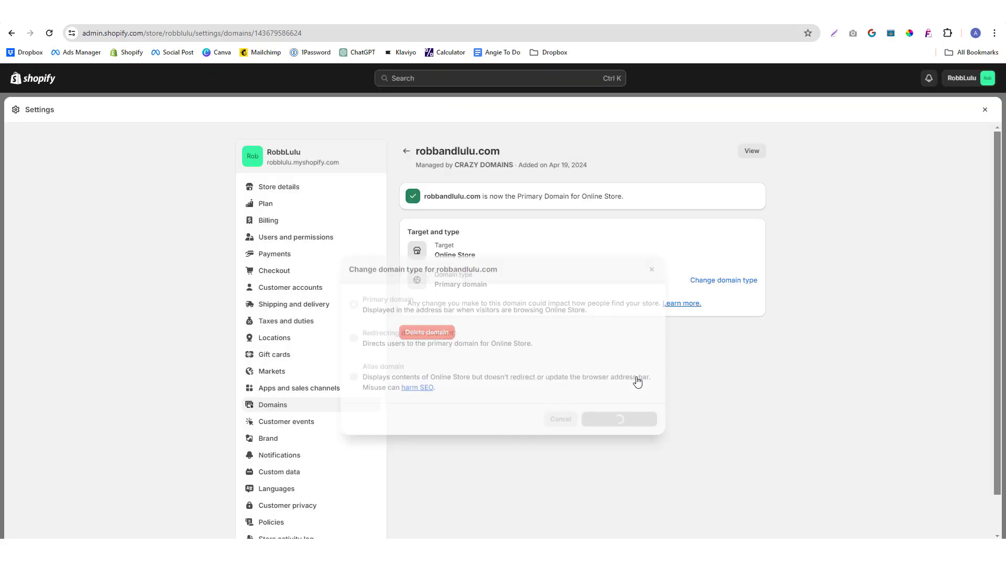